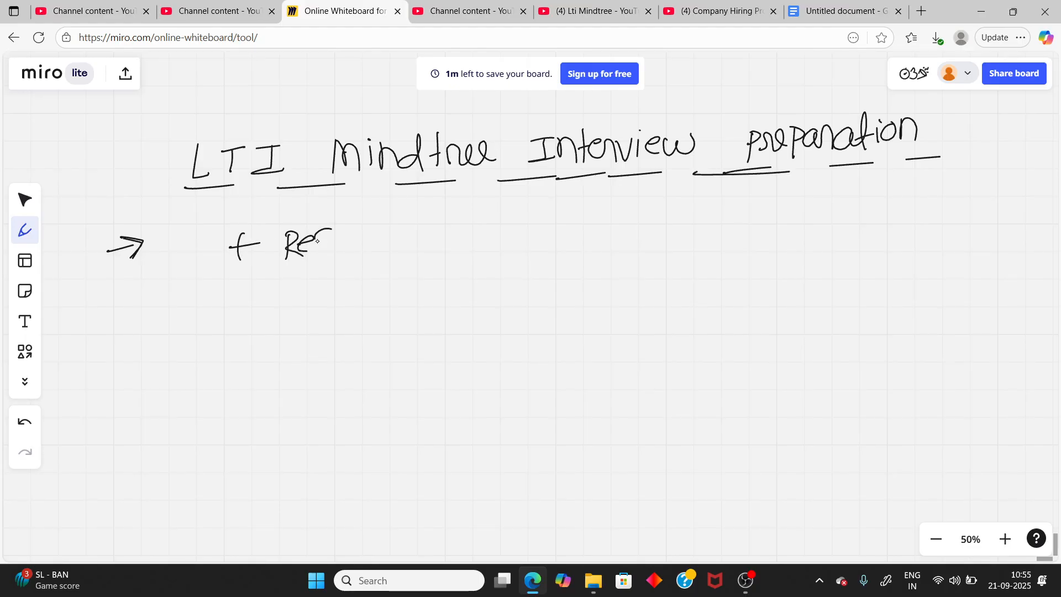
Handwrite the circled resources note beside the plus sign on the board
drag(332, 240, 433, 244)
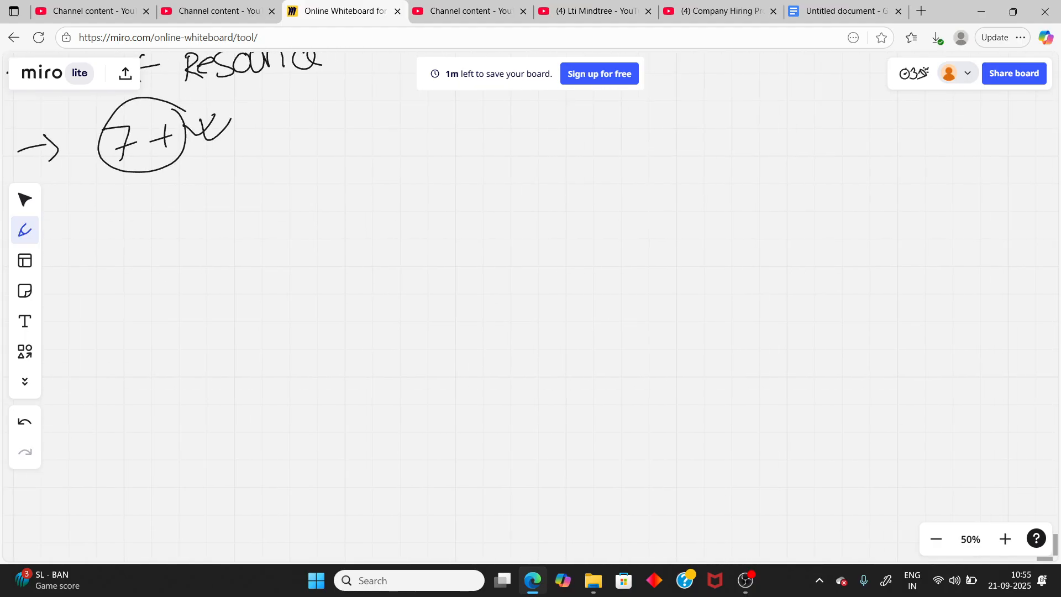
drag(270, 175, 312, 177)
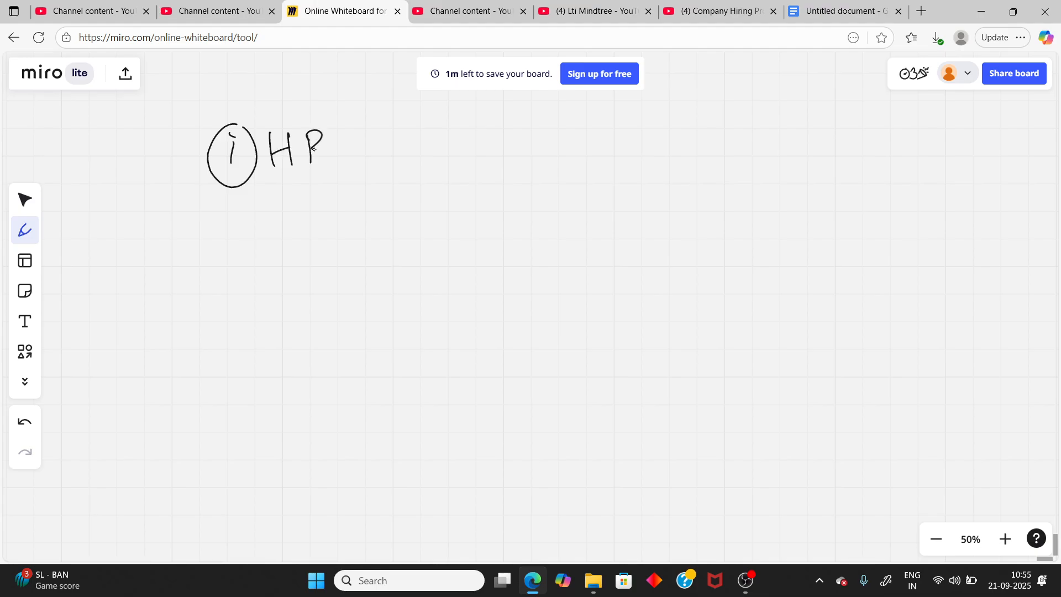
Review the Lti Mindtree and Company Hiring Process explain playlists on YouTube
click(593, 11)
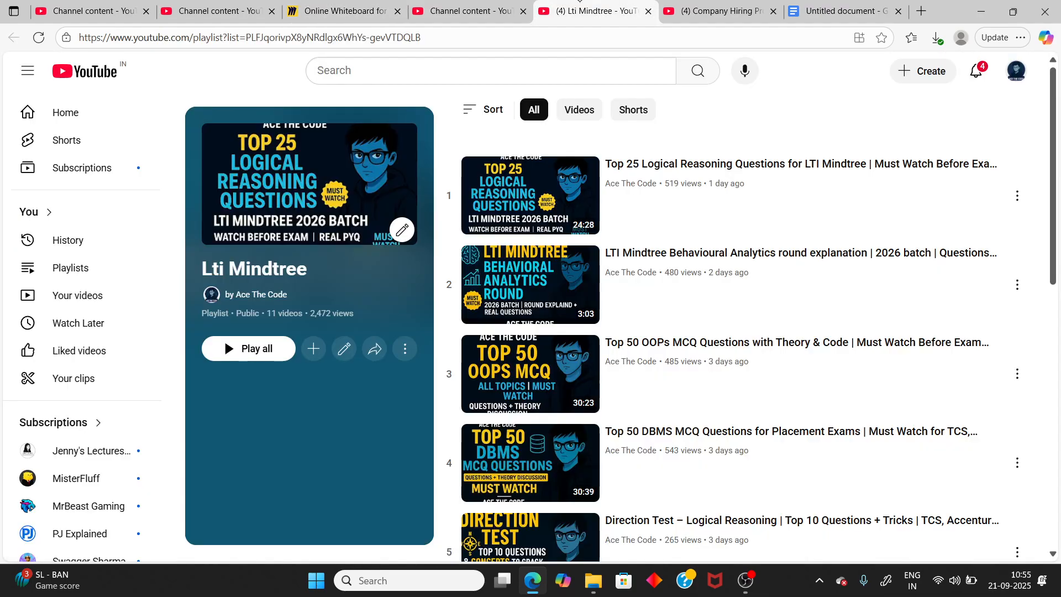
click(718, 11)
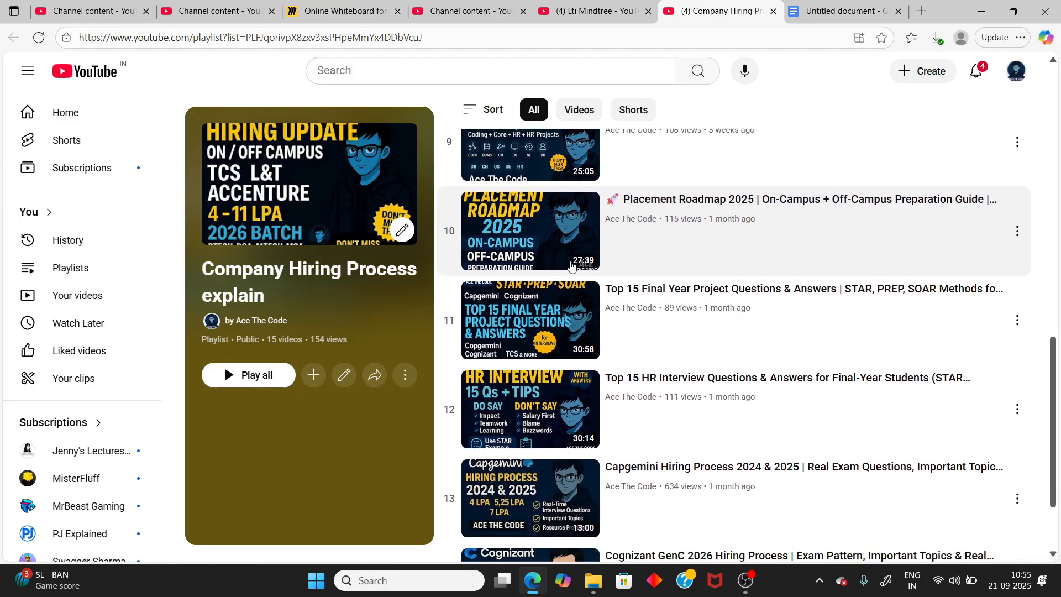
scroll(down, 3)
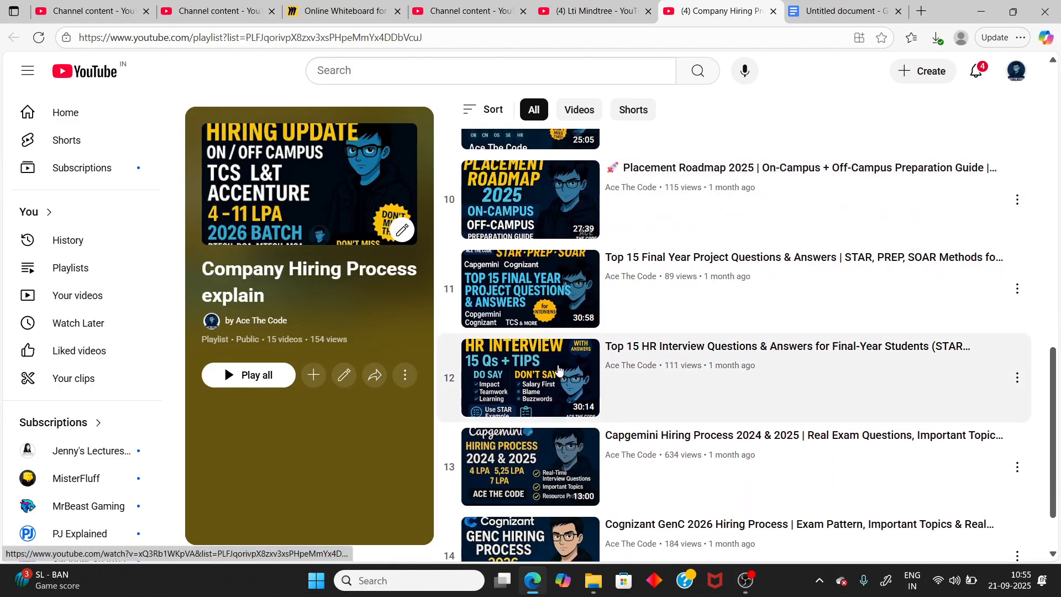
Draw an arrow after HR, handwrite item ii project, then check the hiring process playlist again
click(342, 11)
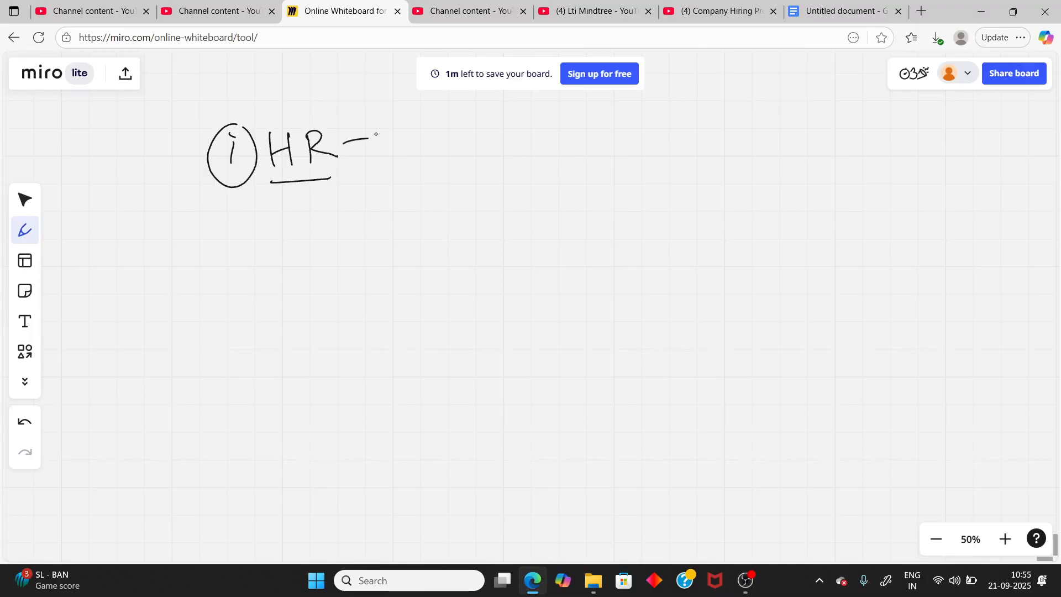
drag(357, 143, 380, 142)
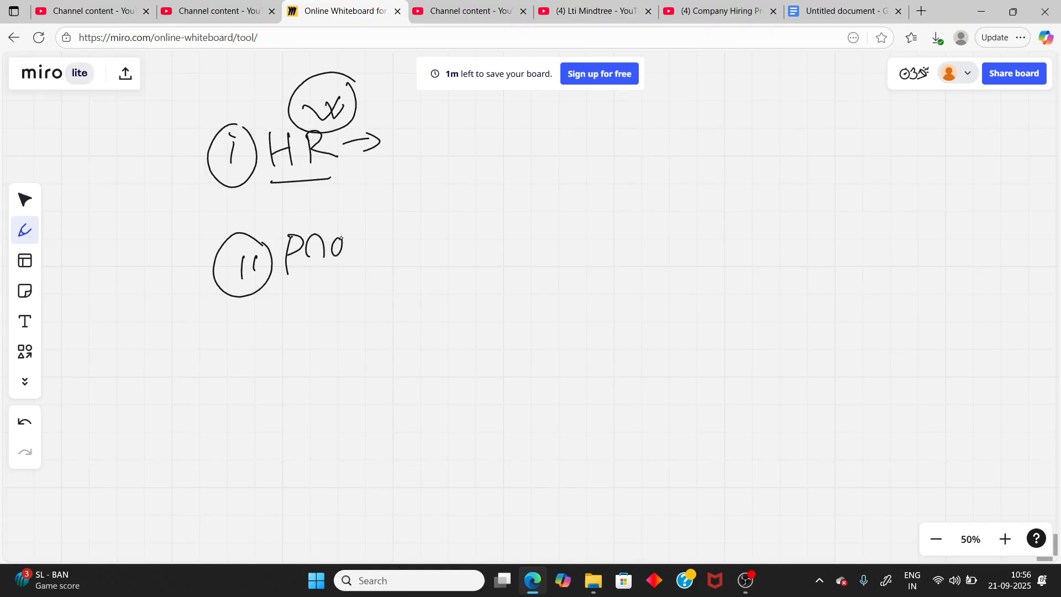
drag(345, 243, 427, 244)
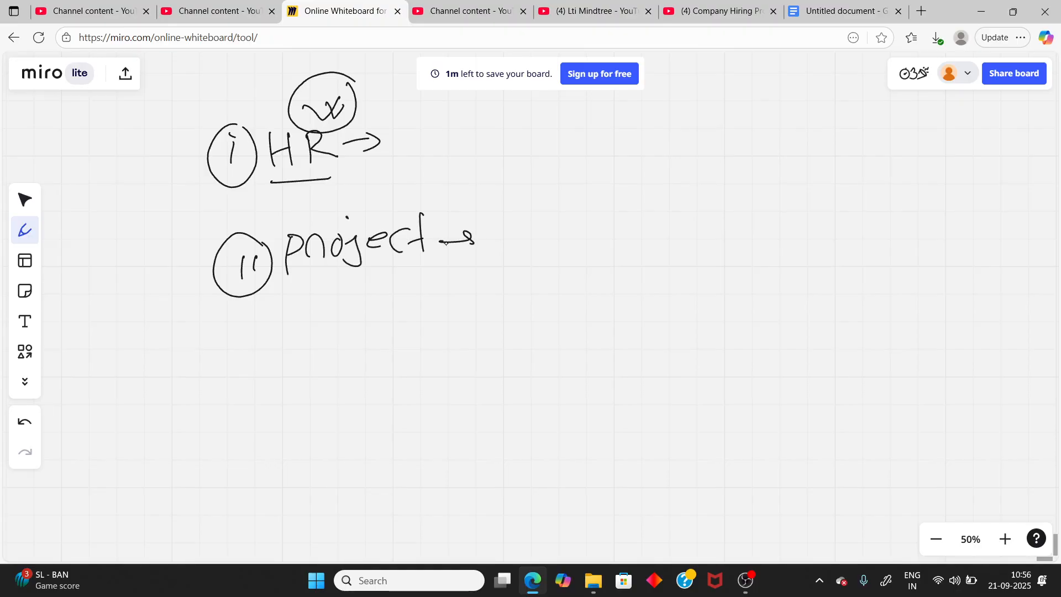
click(717, 11)
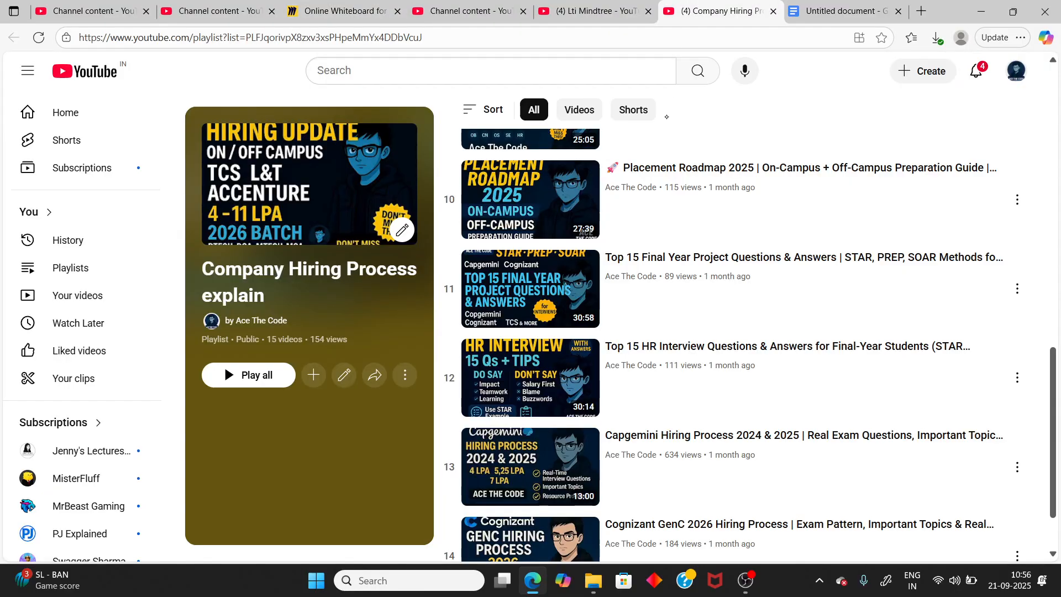
mouse_move(517, 284)
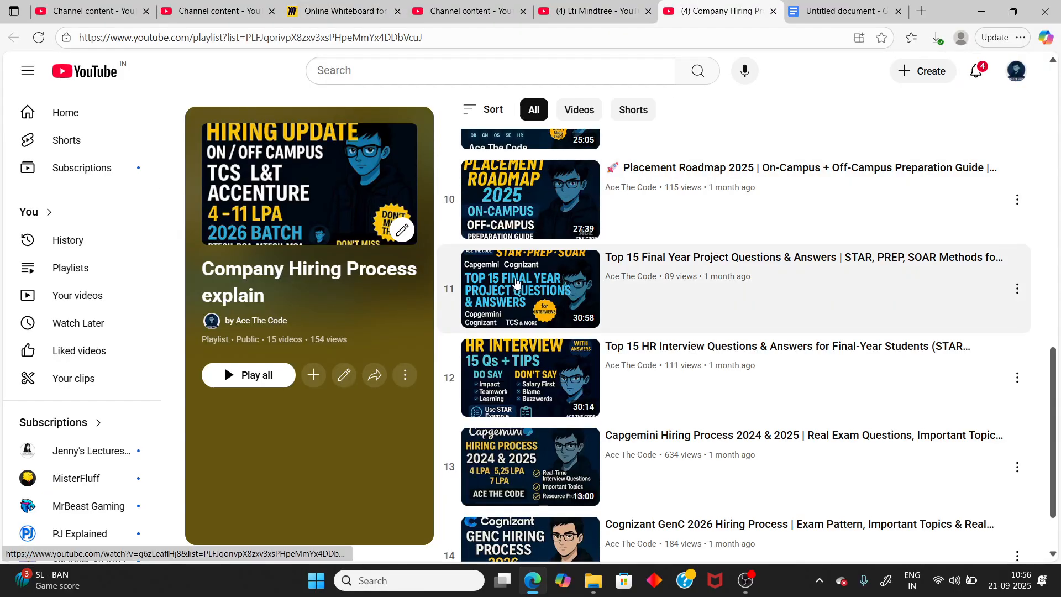
Return to the Miro whiteboard from the playlist
click(342, 11)
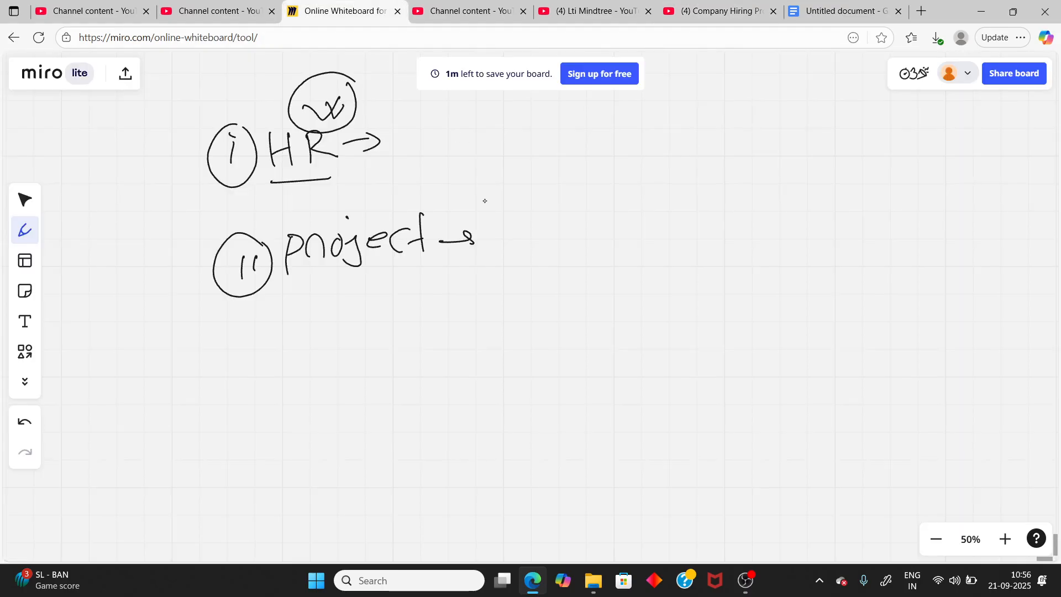
mouse_move(475, 231)
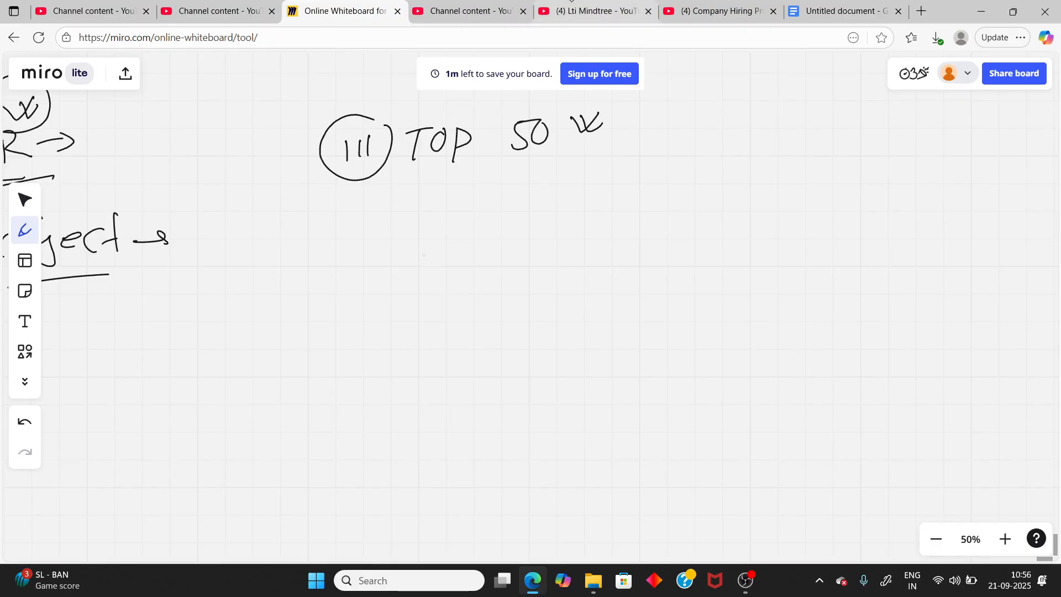
Check the Lti Mindtree playlist, then scroll the hiring process playlist to Top 50 Coding Questions
click(594, 11)
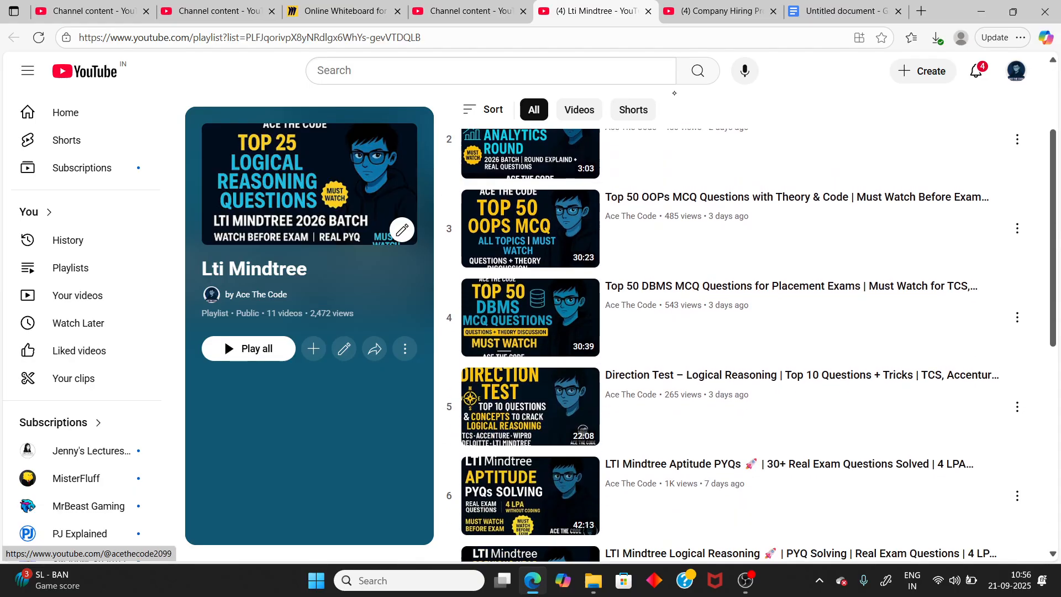
click(717, 11)
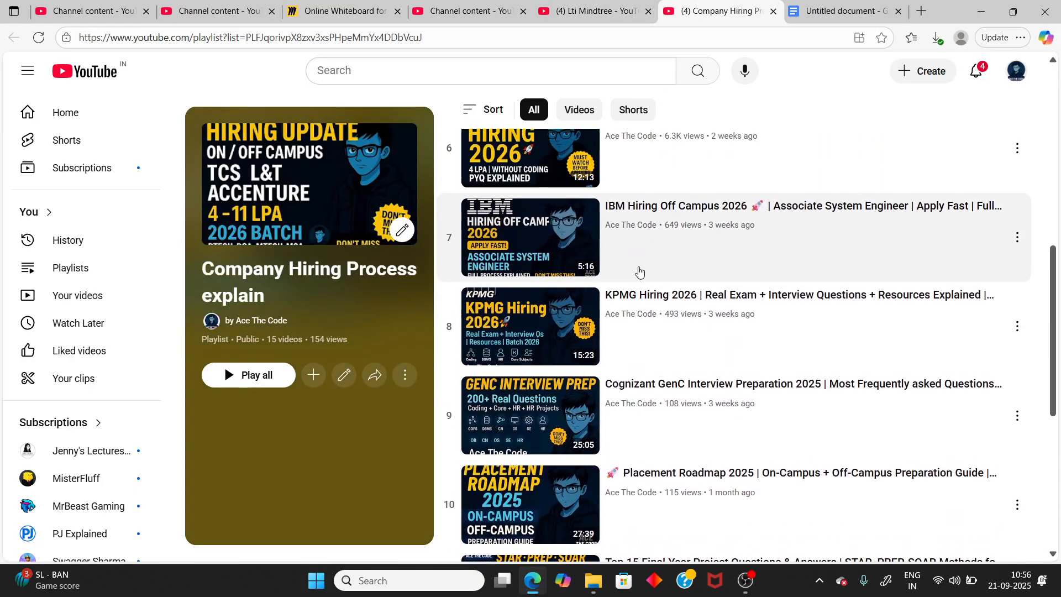
scroll(up, 3)
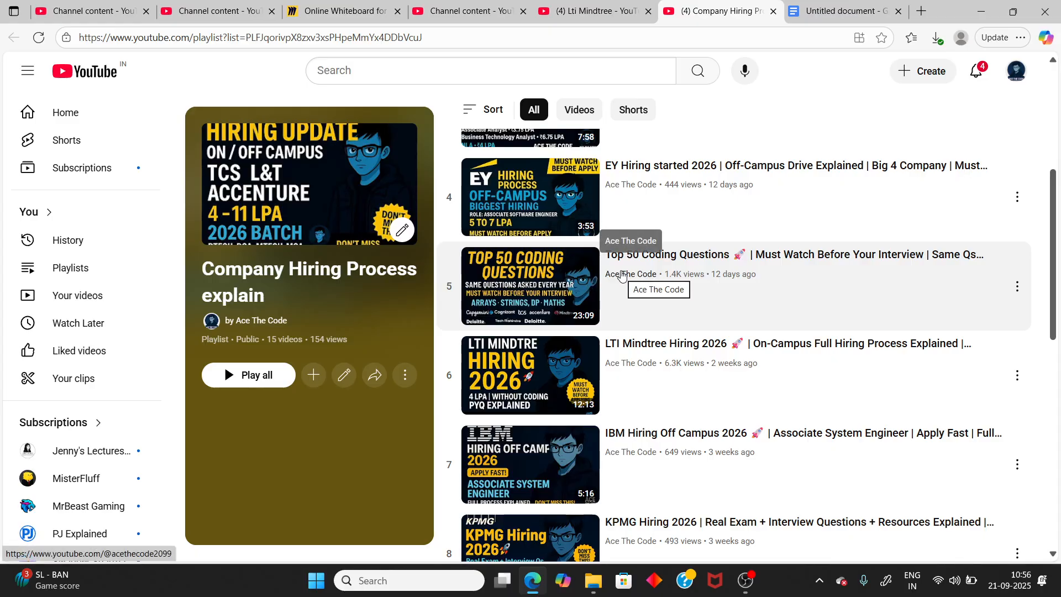
mouse_move(575, 279)
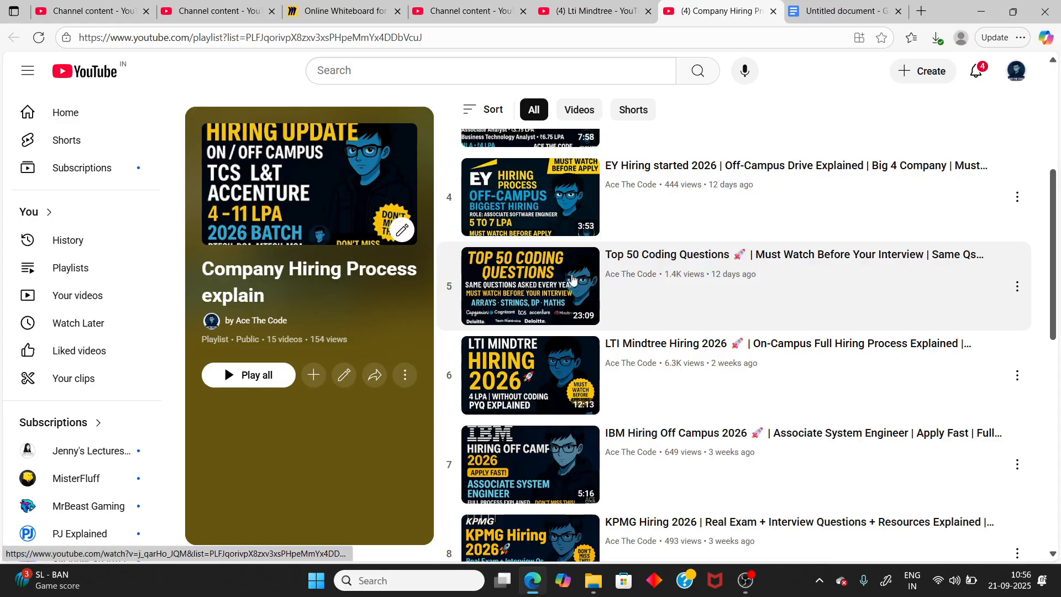
click(342, 11)
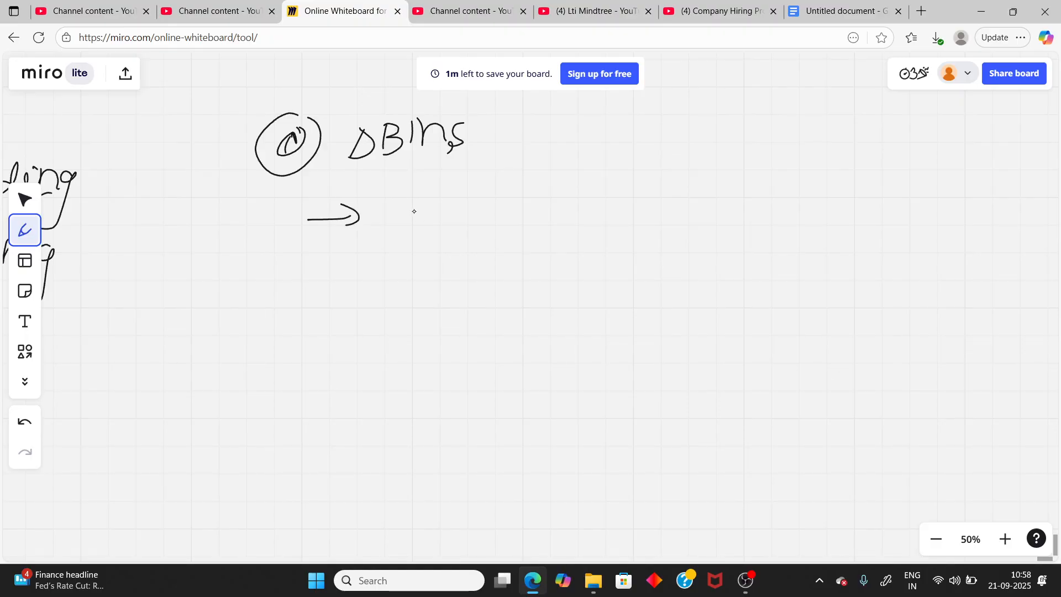
mouse_move(408, 212)
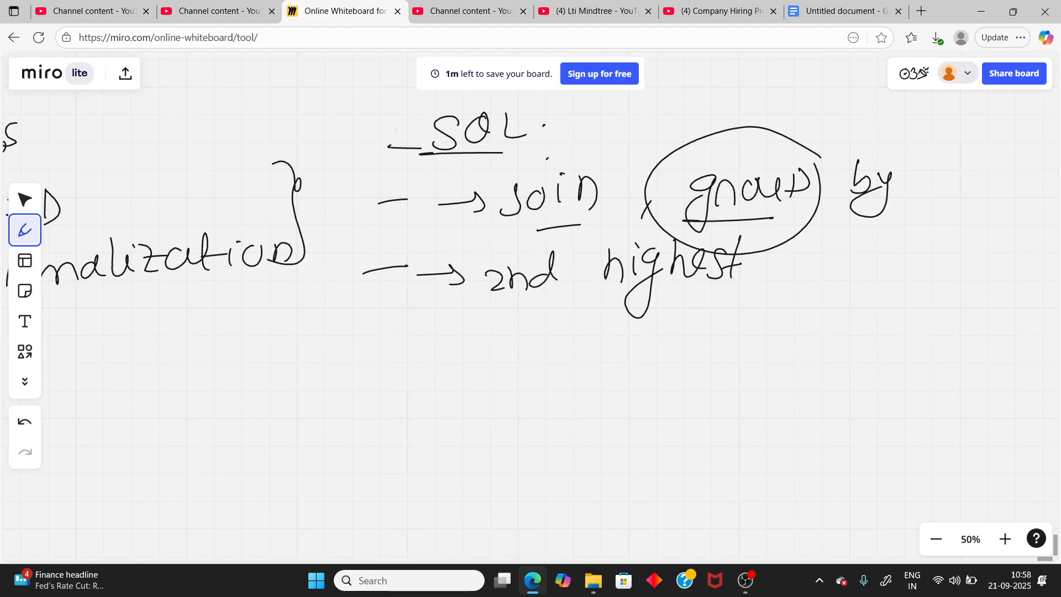
Pick the pen from the Miro toolbar to continue the OS and CN headings
click(24, 421)
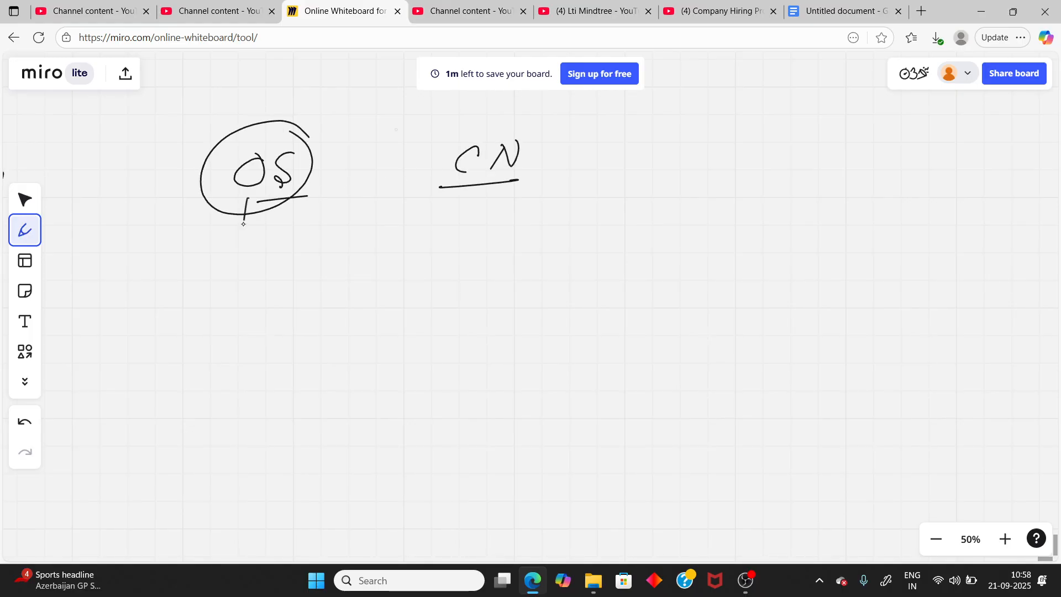
Finish the OS and CN notes and handwrite the Experience heading
drag(247, 207, 237, 254)
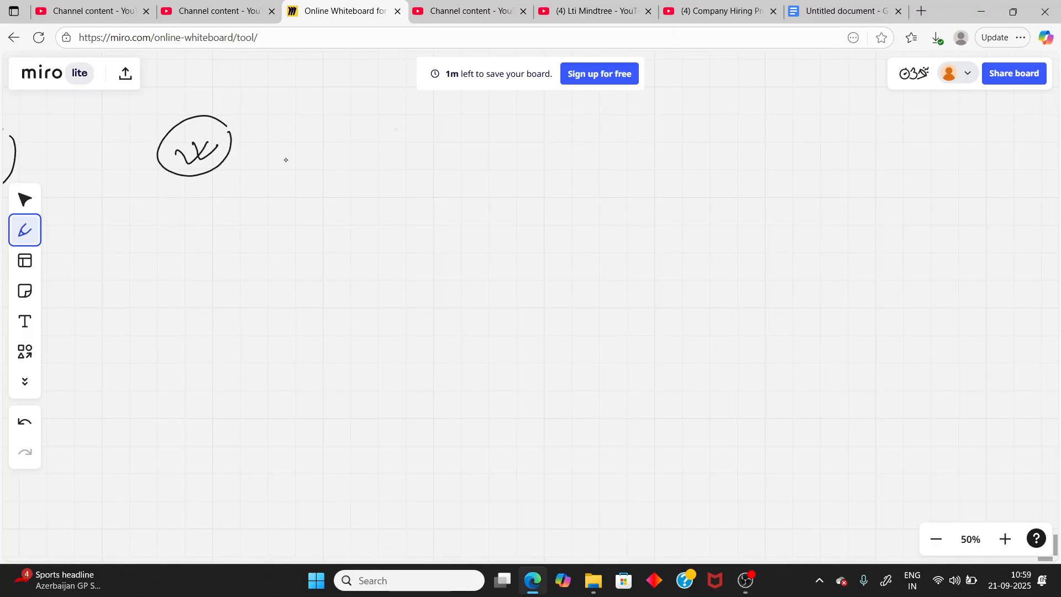
drag(291, 134, 309, 173)
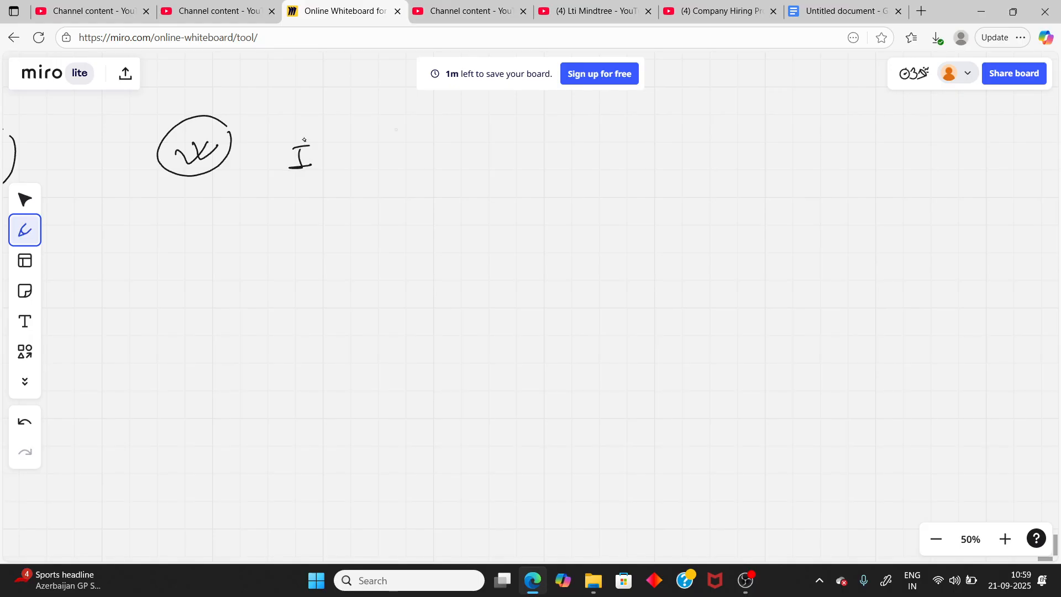
drag(290, 156, 379, 146)
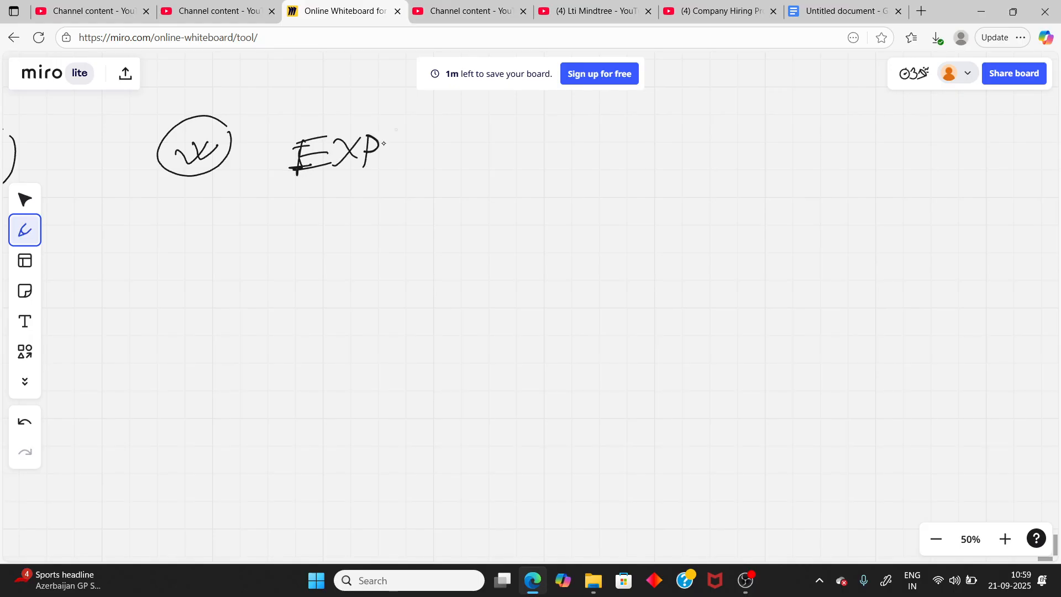
drag(382, 146, 426, 153)
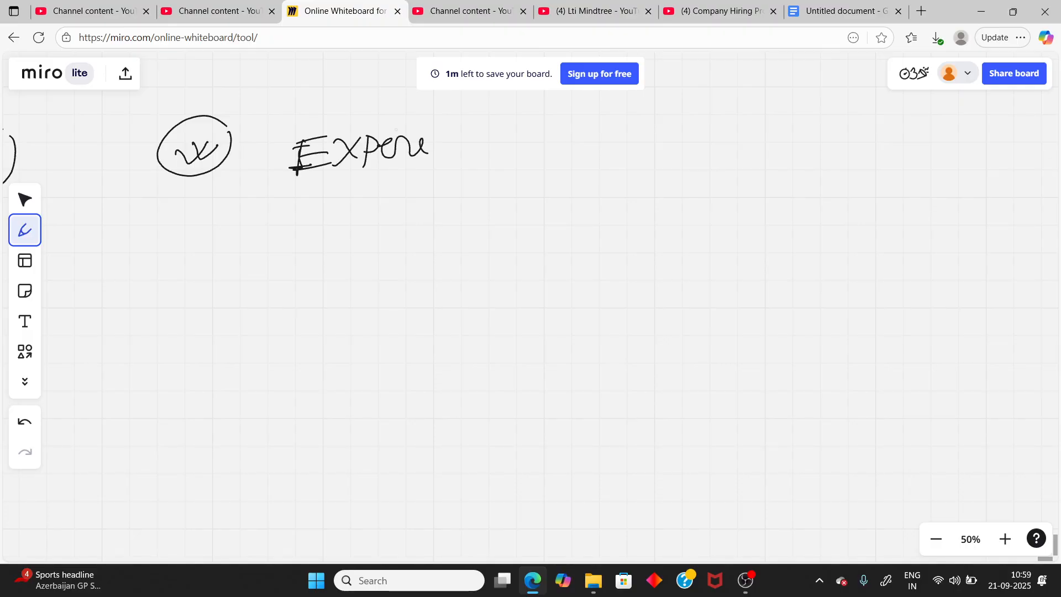
mouse_move(239, 238)
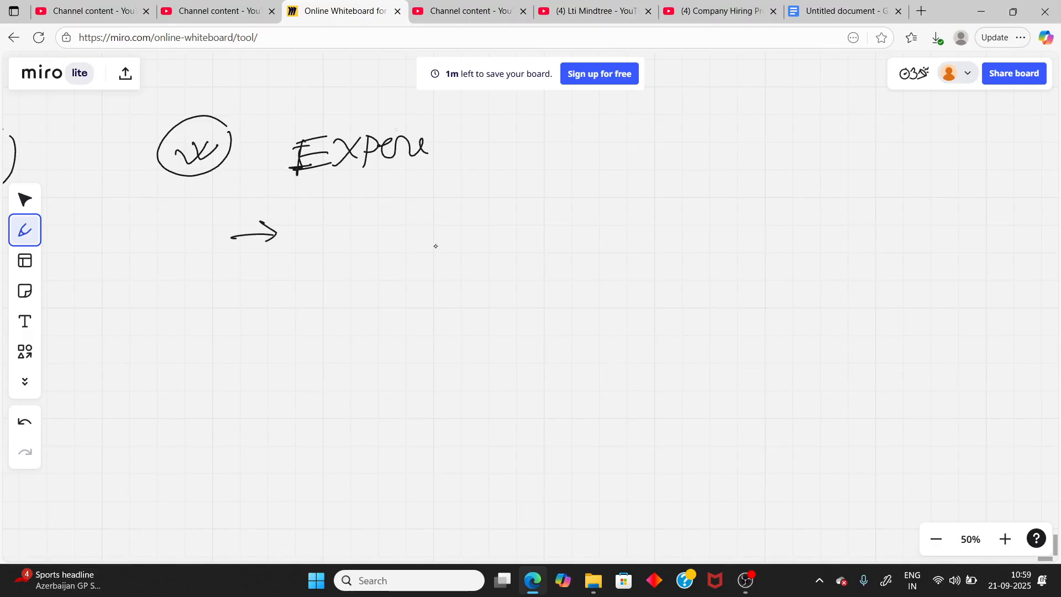
mouse_move(491, 187)
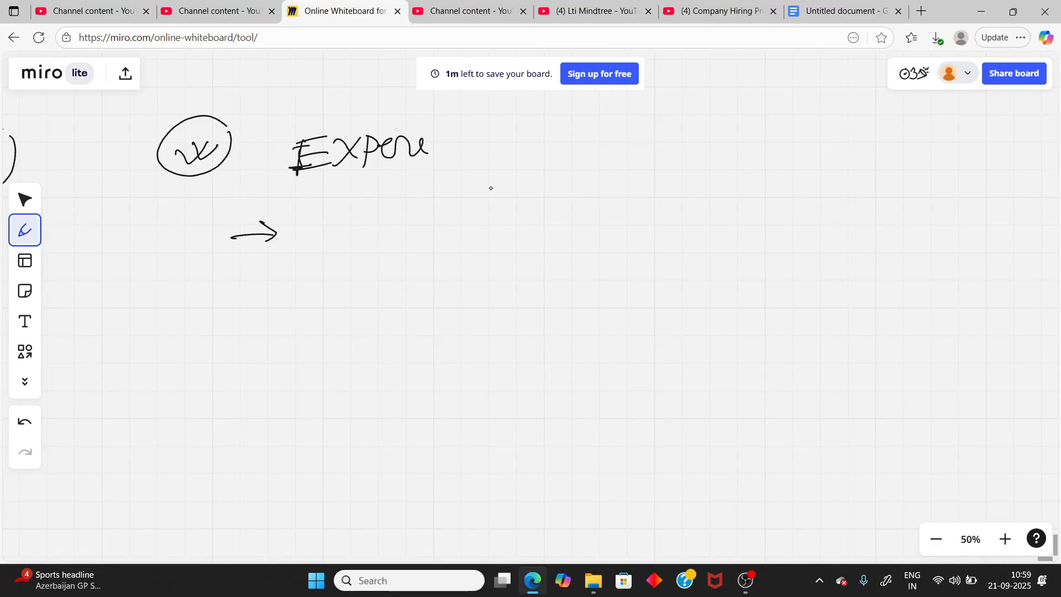
mouse_move(418, 203)
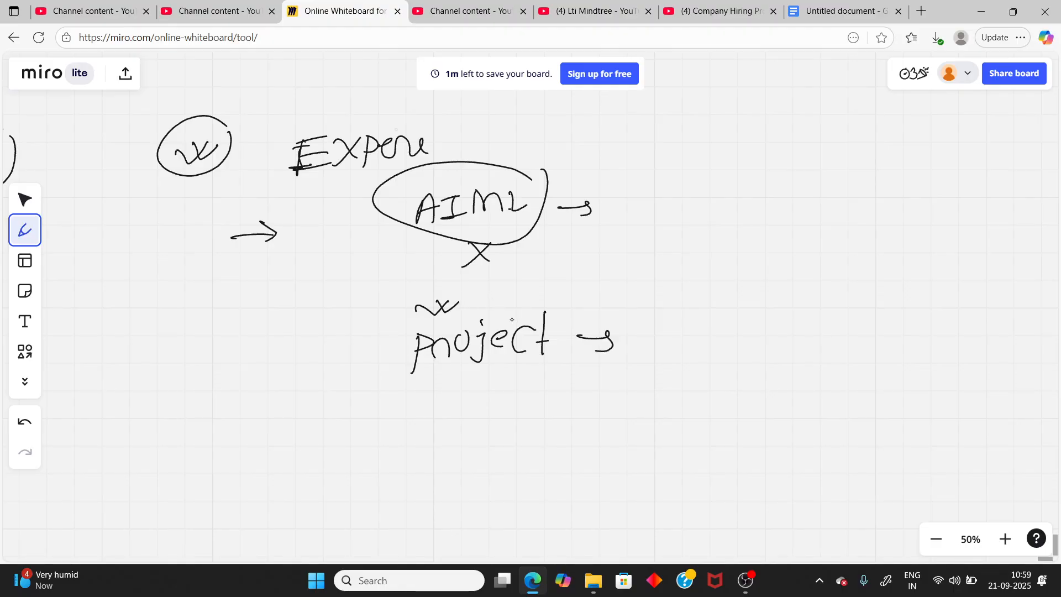
mouse_move(575, 310)
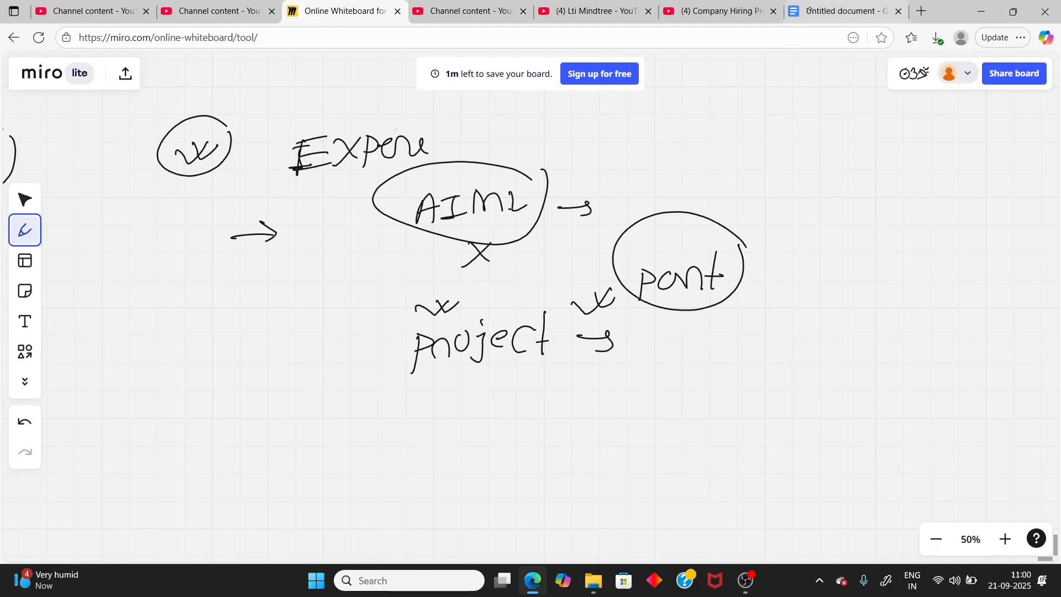
click(842, 11)
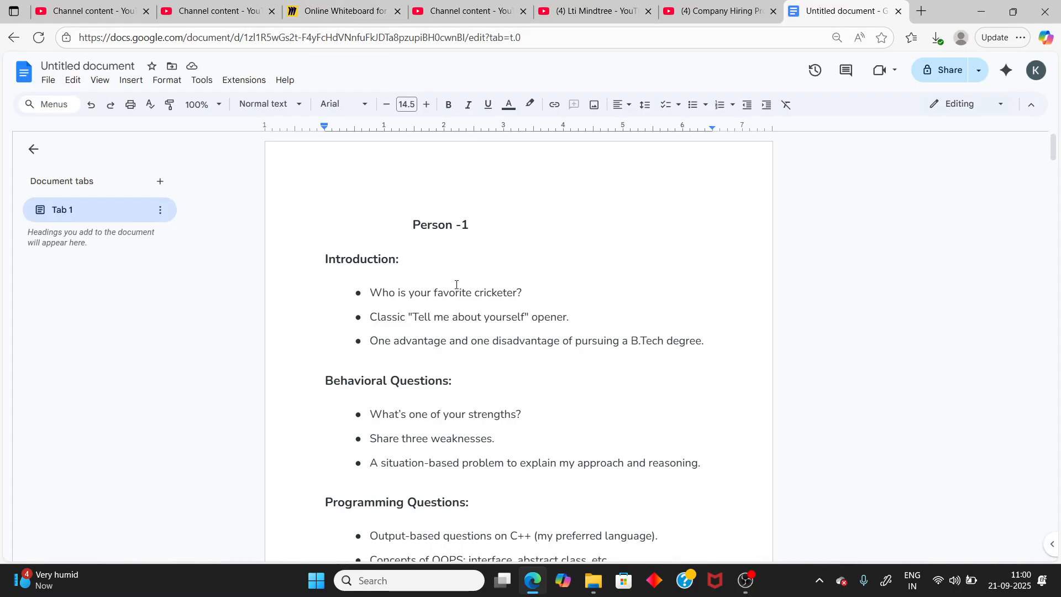
mouse_move(458, 300)
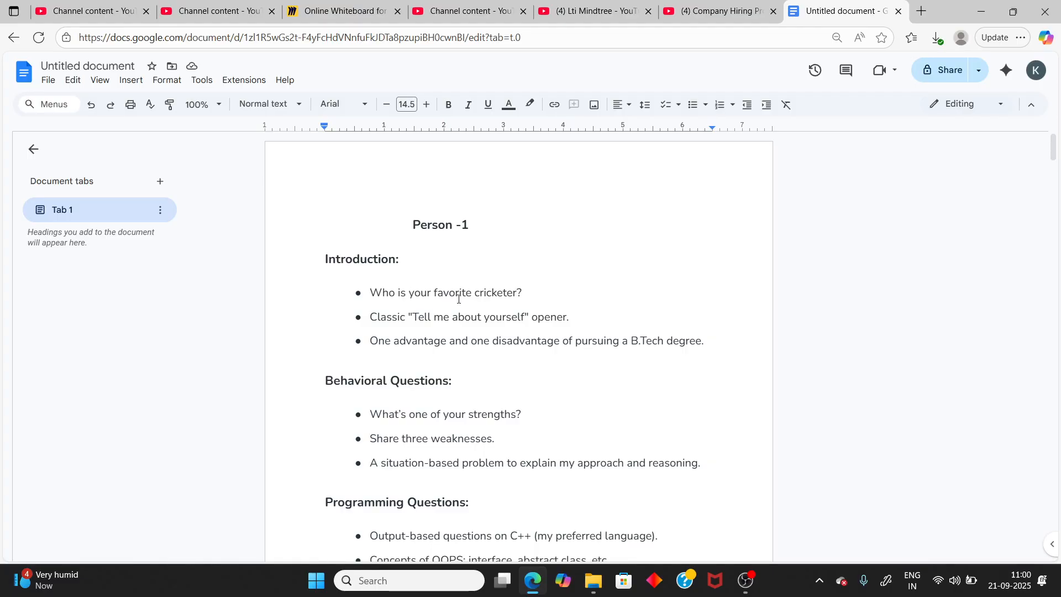
mouse_move(501, 296)
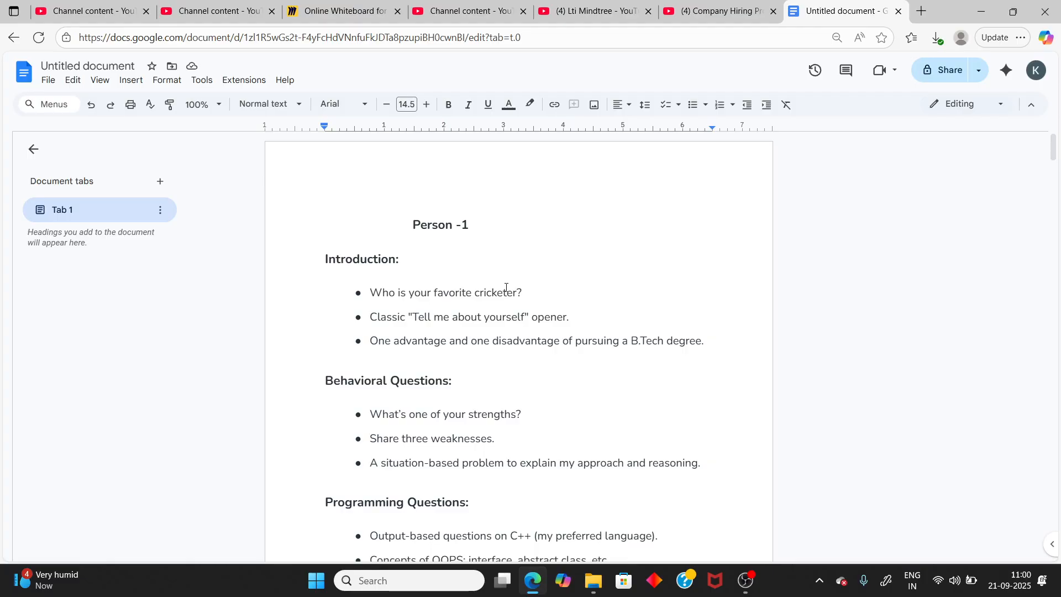
mouse_move(465, 294)
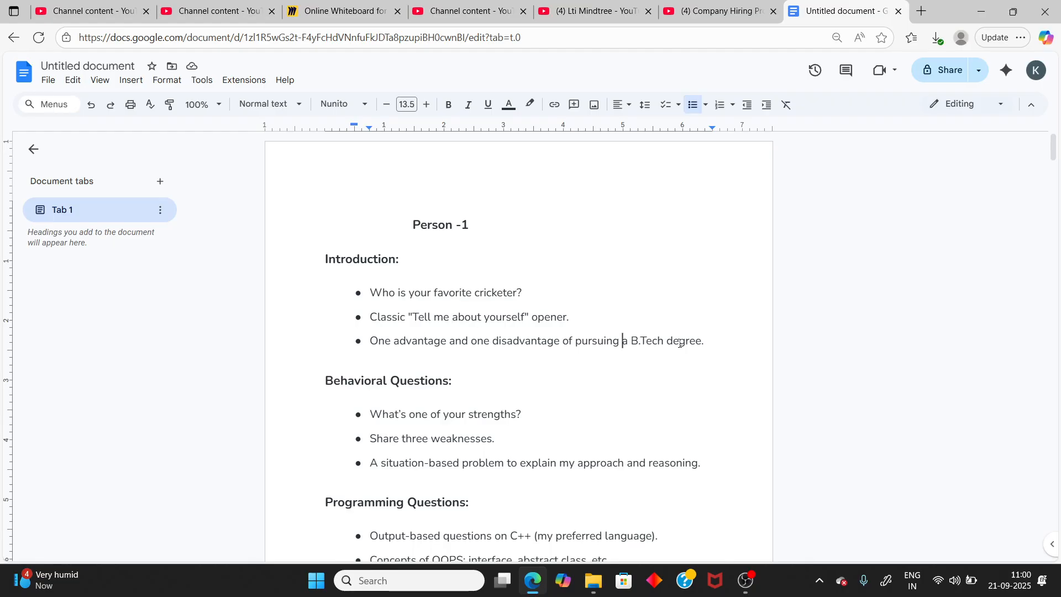
click(342, 11)
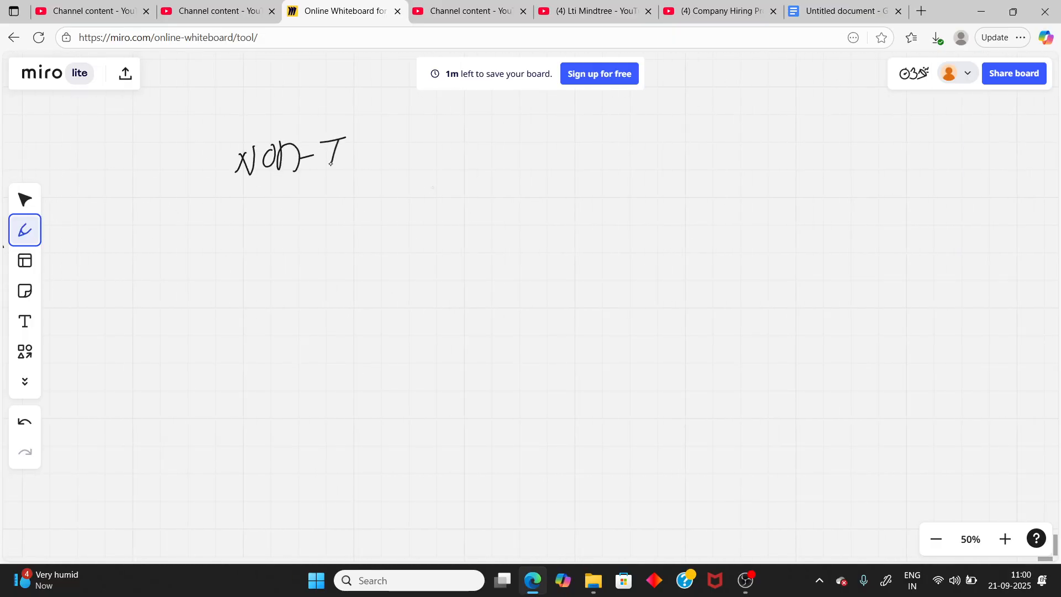
Handwrite Non-Tech on the board, then return to the interview questions document
drag(328, 153, 399, 152)
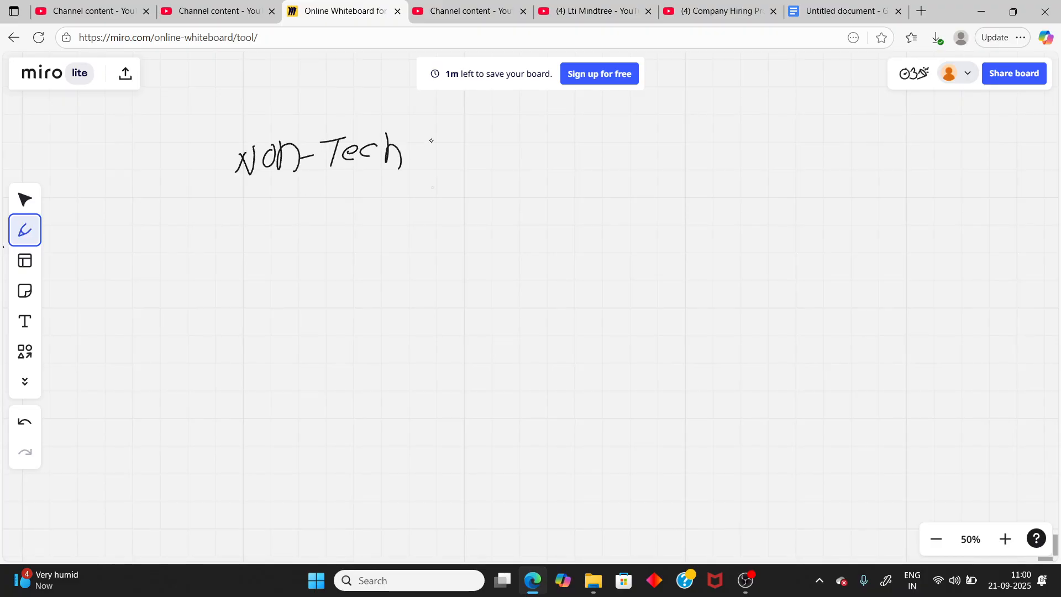
click(841, 11)
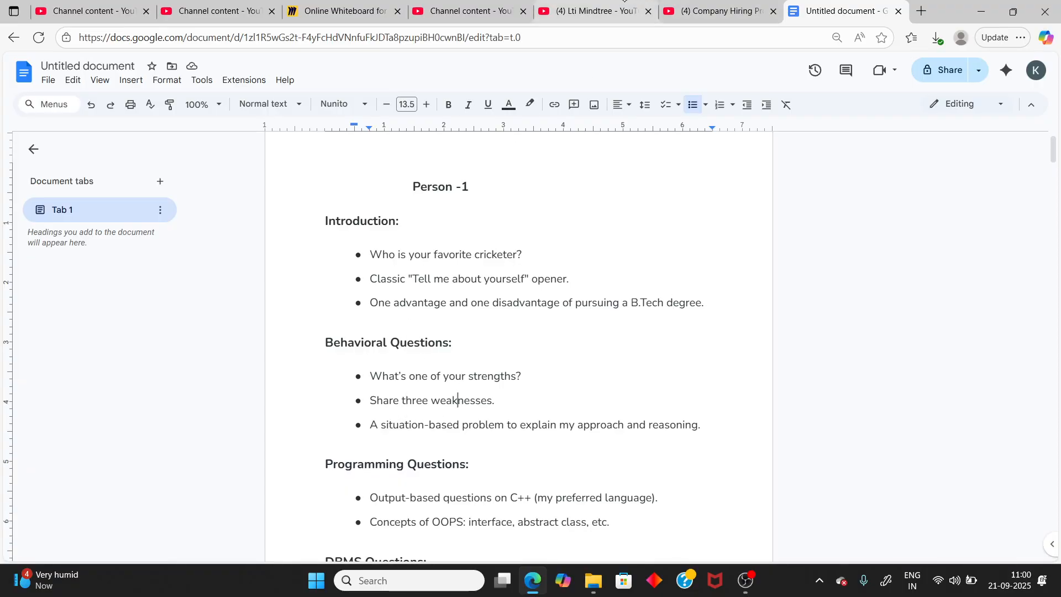
click(718, 11)
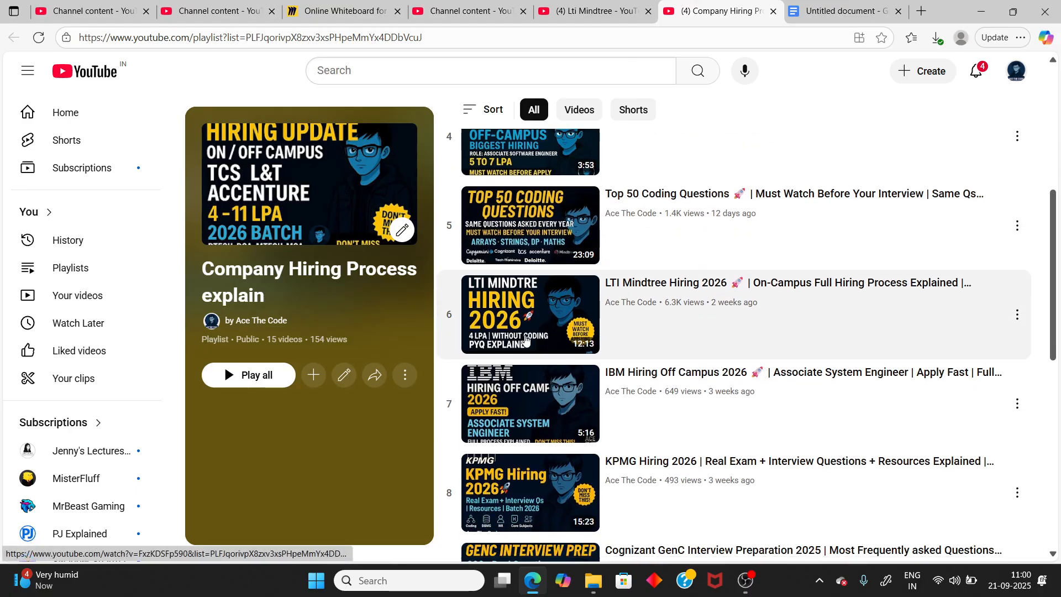
scroll(down, 3)
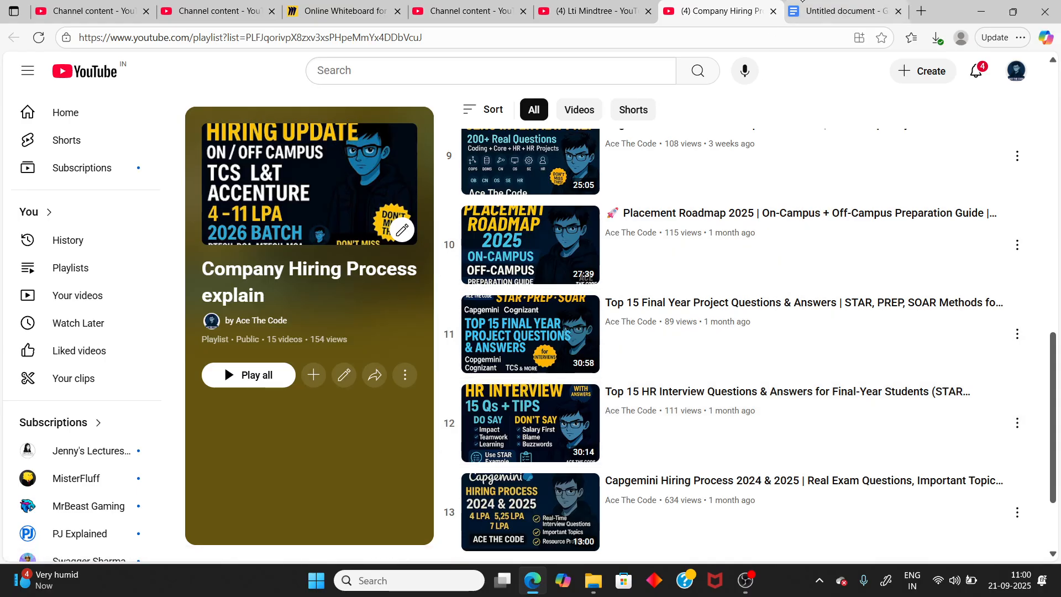
click(843, 11)
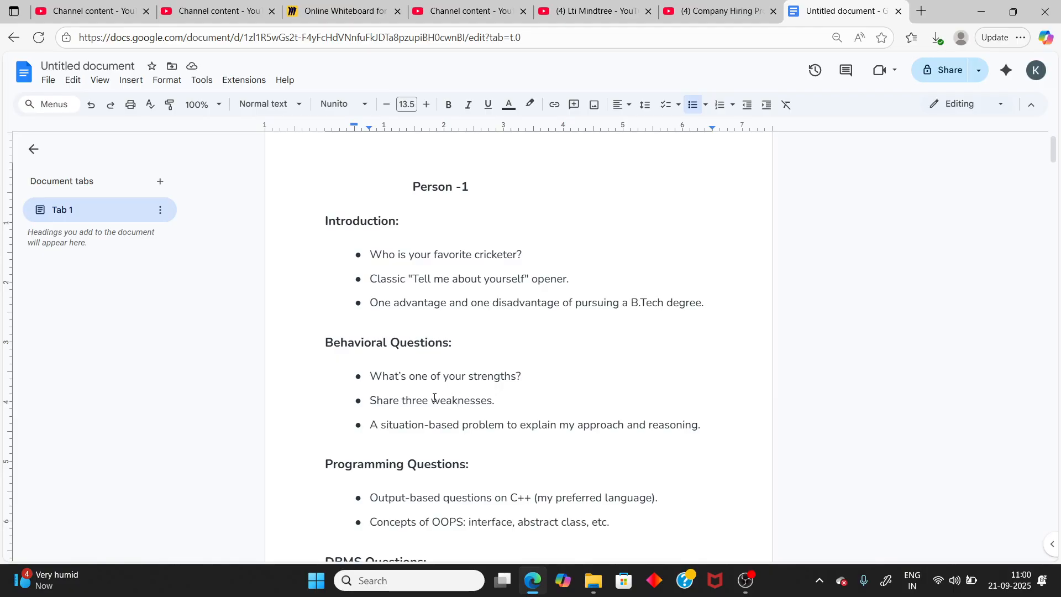
scroll(down, 3)
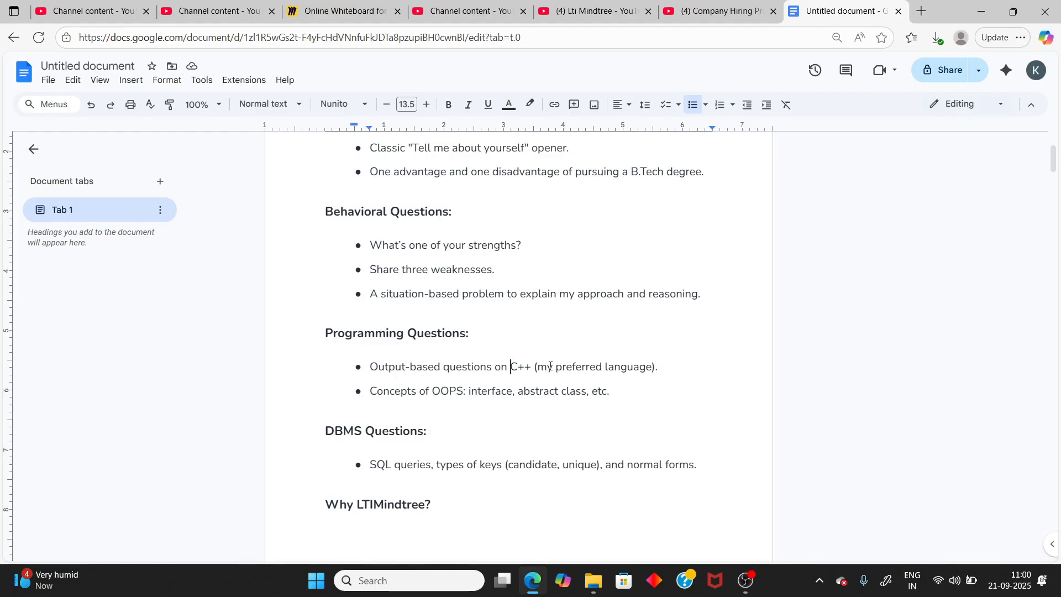
mouse_move(589, 375)
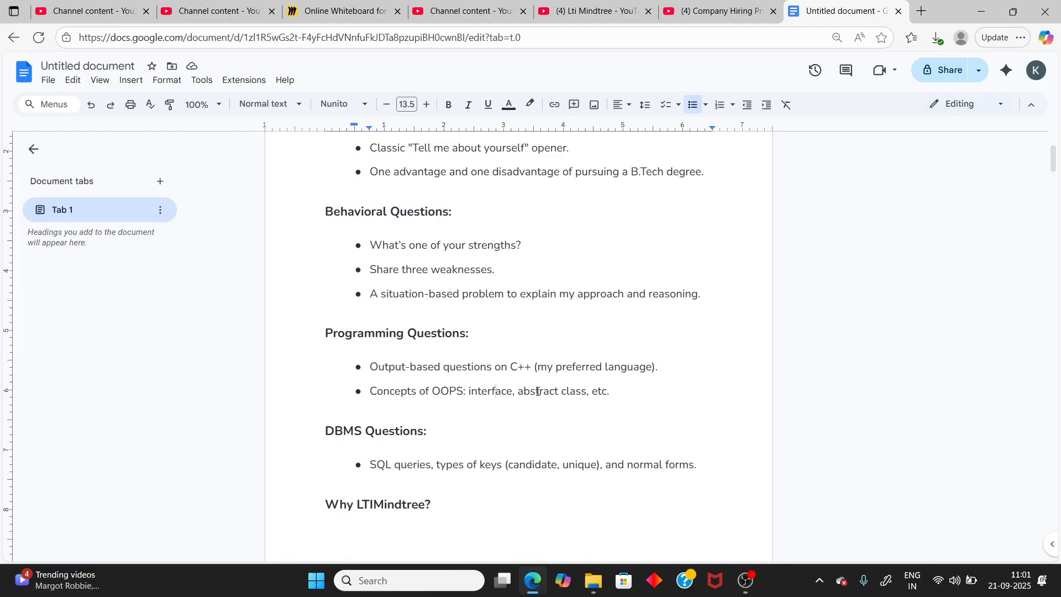
scroll(down, 3)
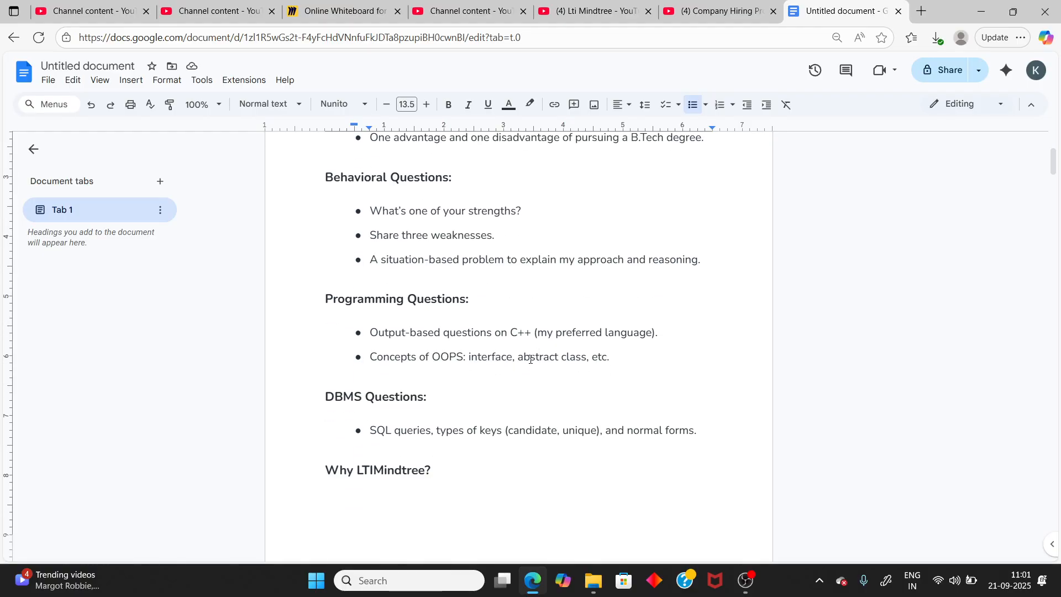
scroll(down, 3)
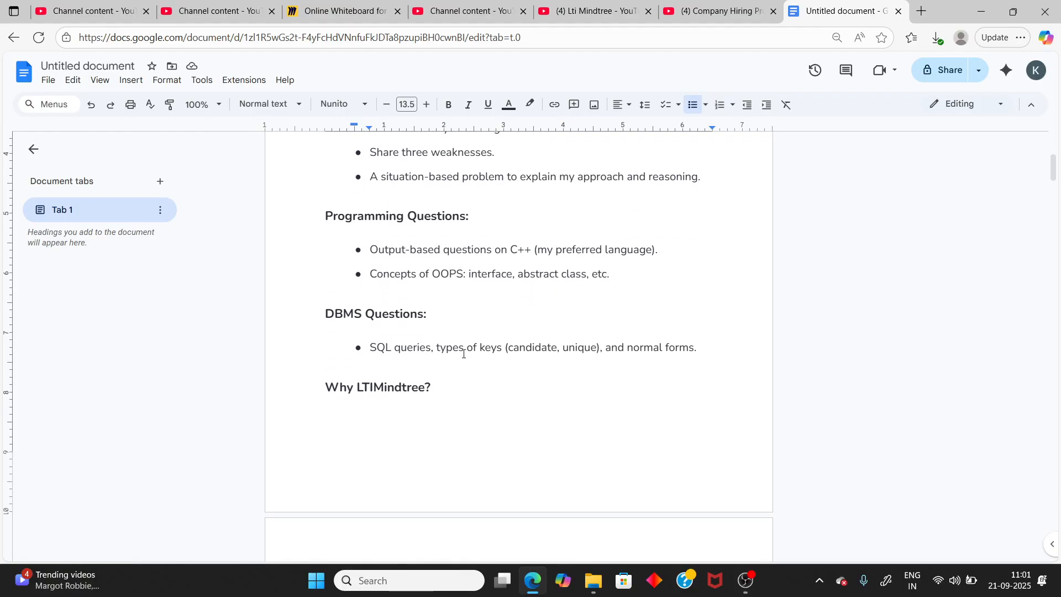
right_click(463, 347)
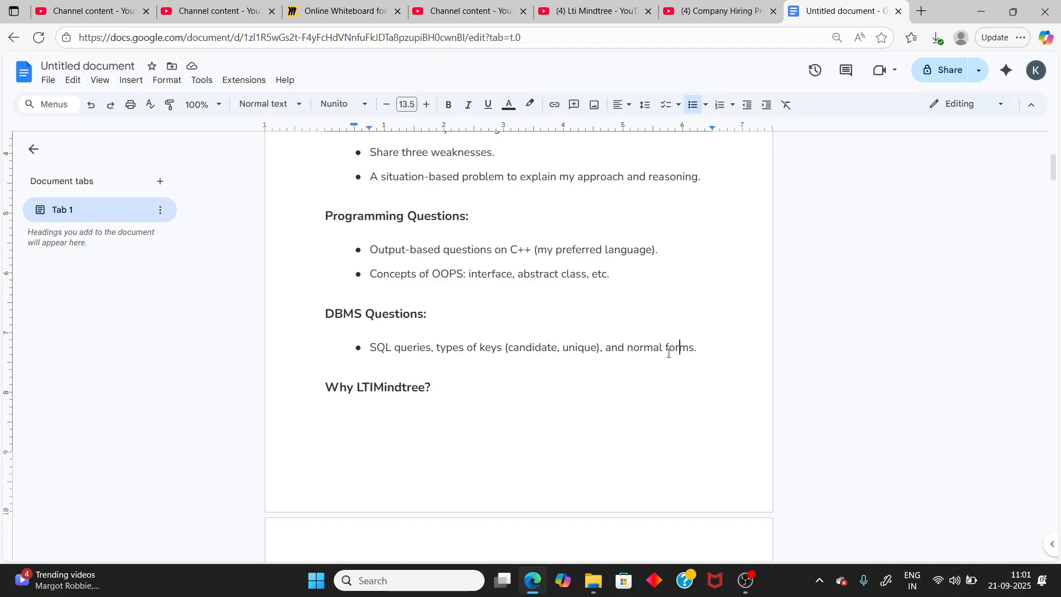
scroll(down, 3)
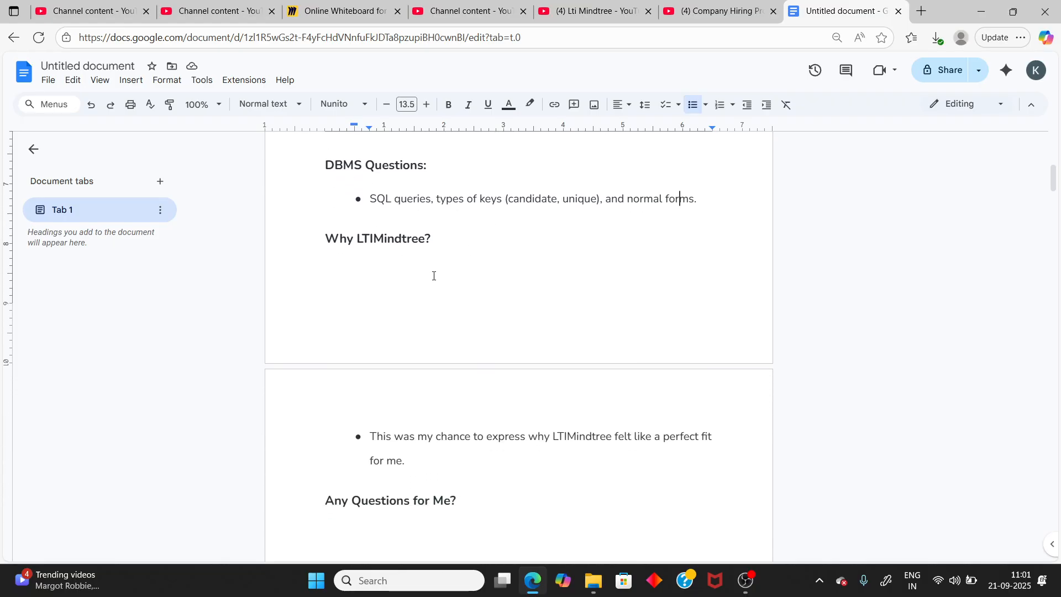
scroll(down, 3)
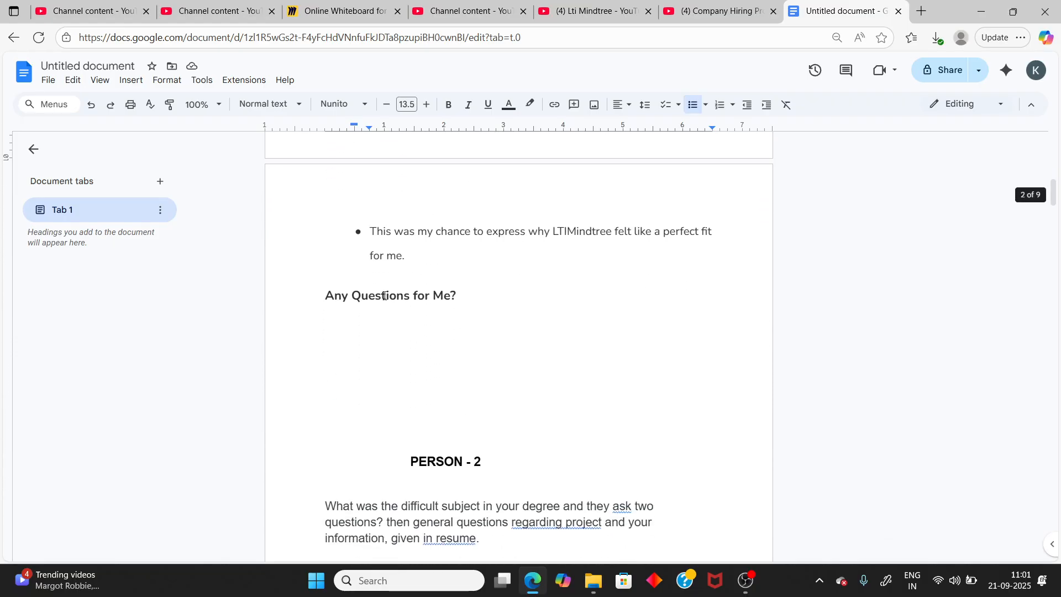
scroll(down, 3)
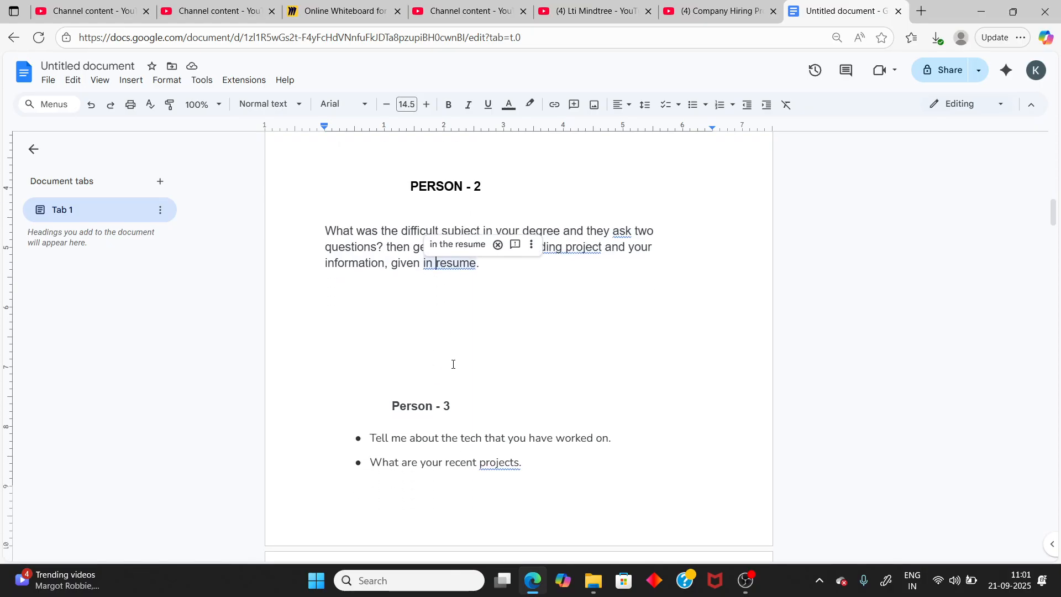
scroll(down, 3)
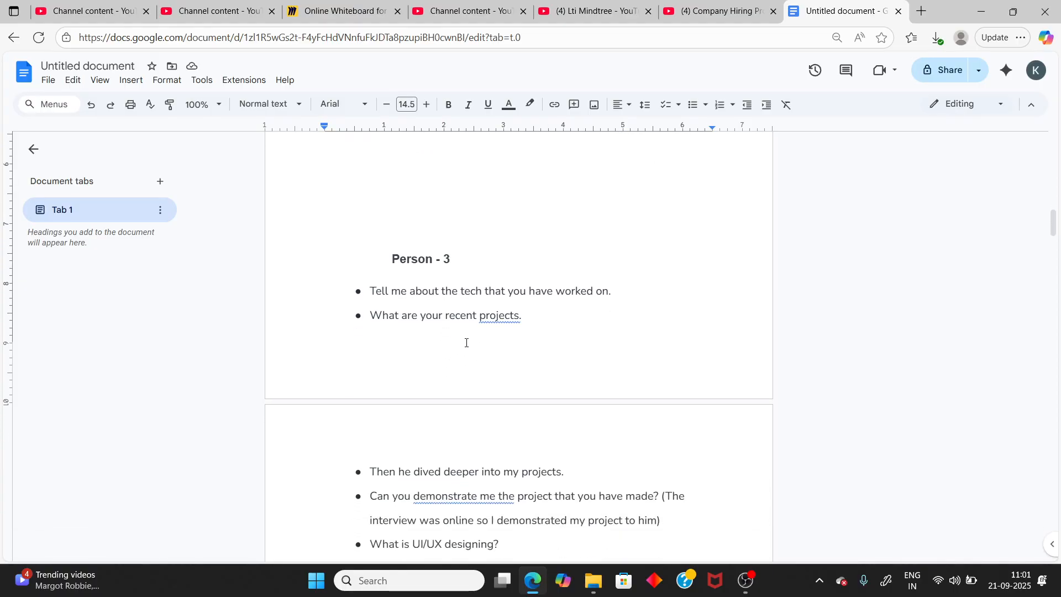
scroll(down, 3)
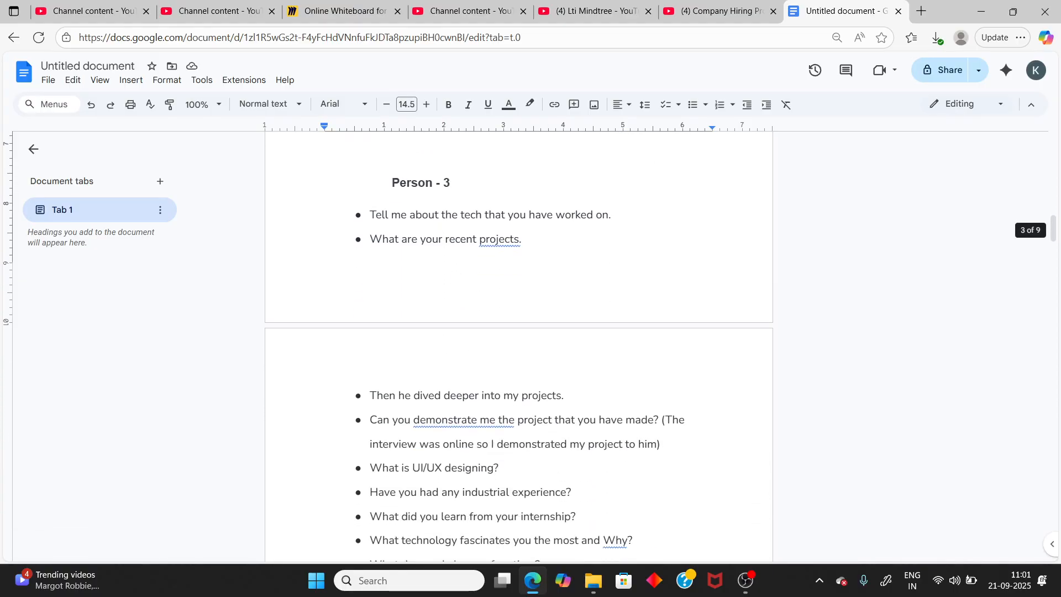
click(484, 214)
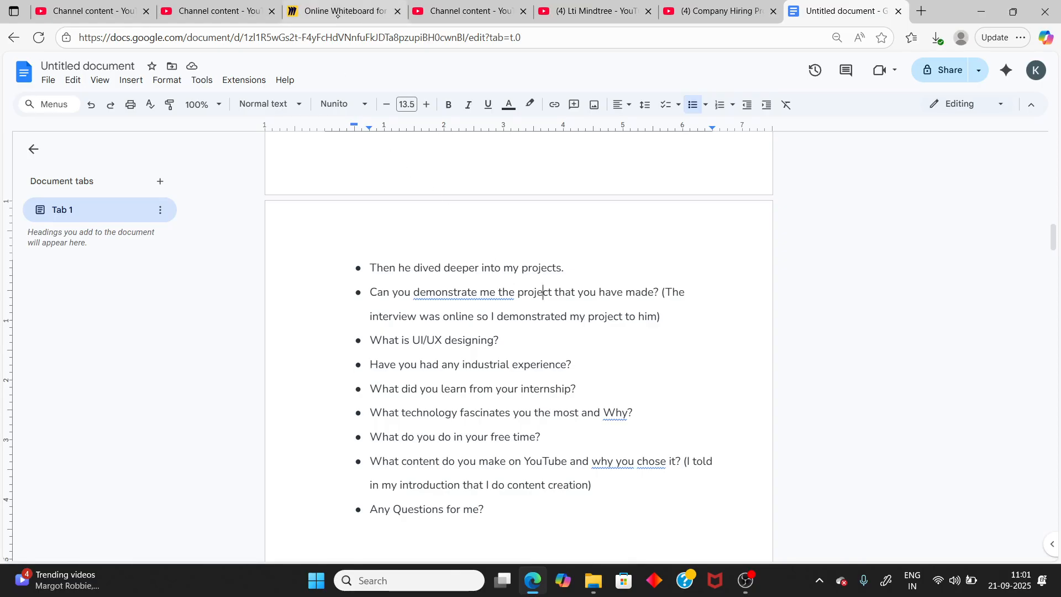
click(341, 11)
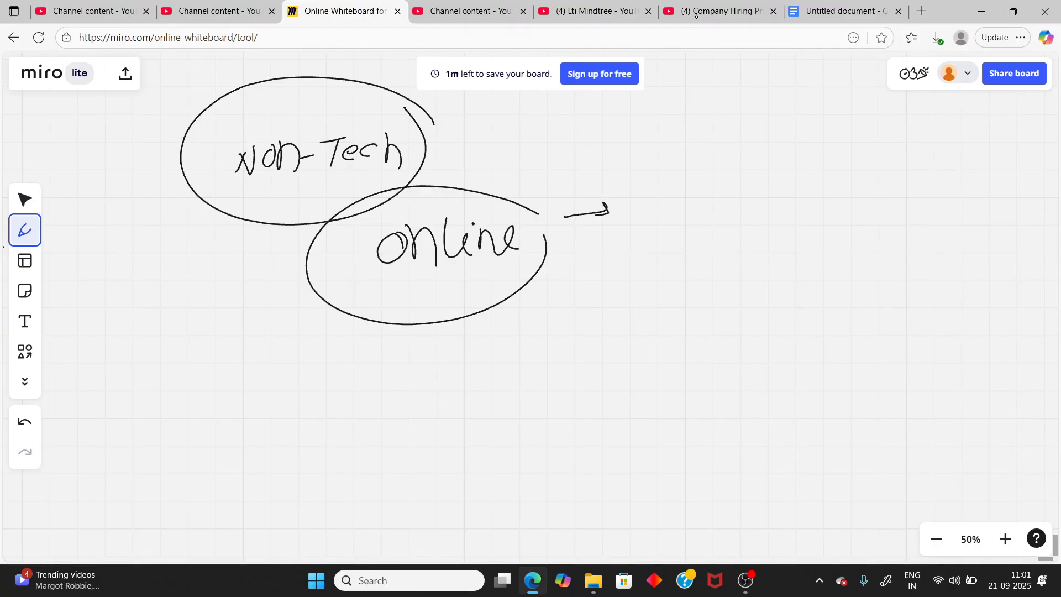
Read past the Coding Question in Java section in the doc, then return to the whiteboard
click(842, 11)
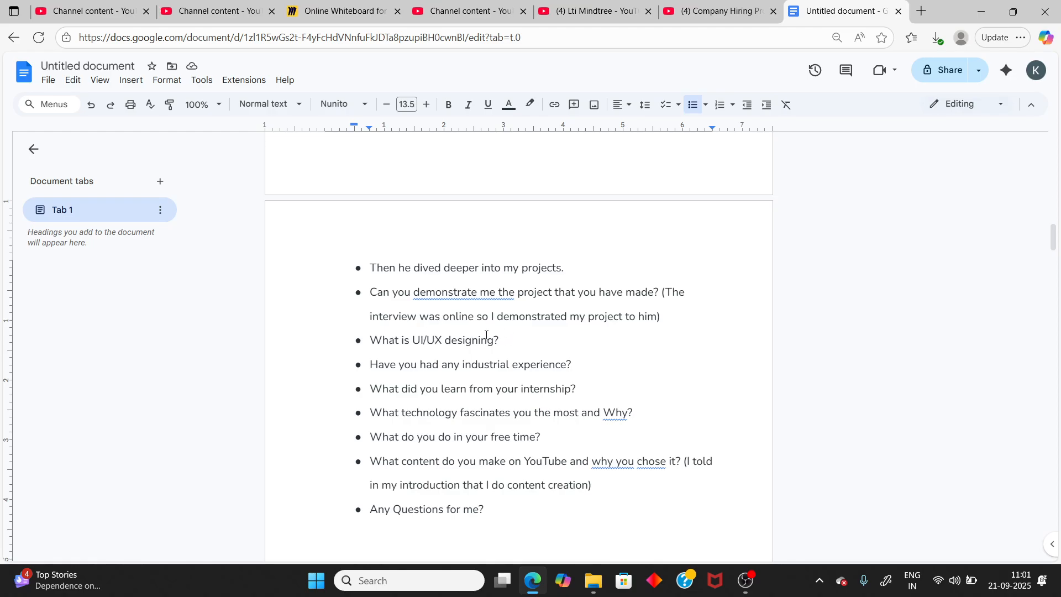
mouse_move(455, 369)
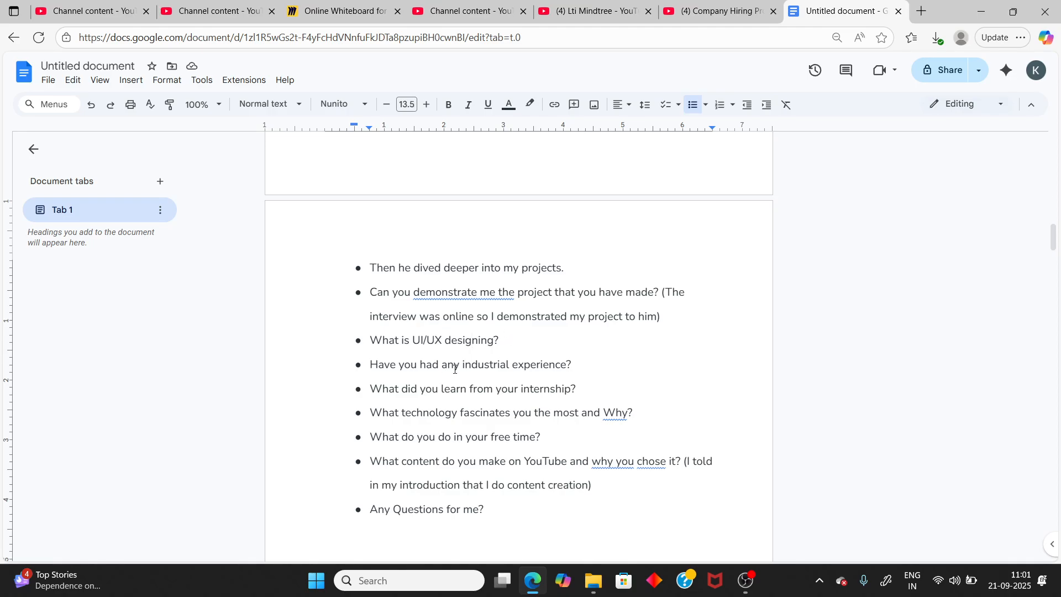
click(439, 364)
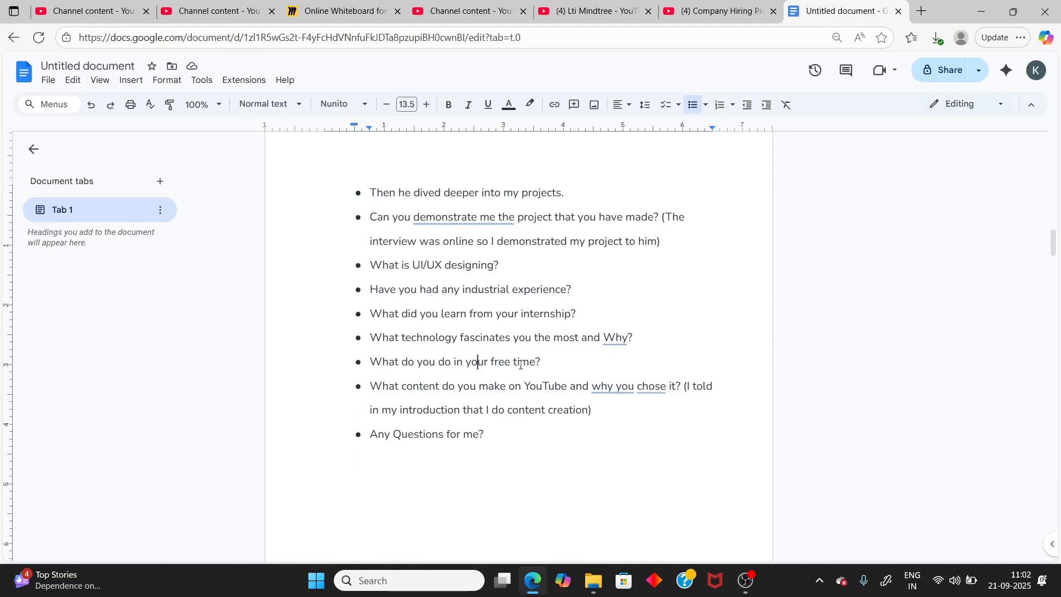
scroll(down, 3)
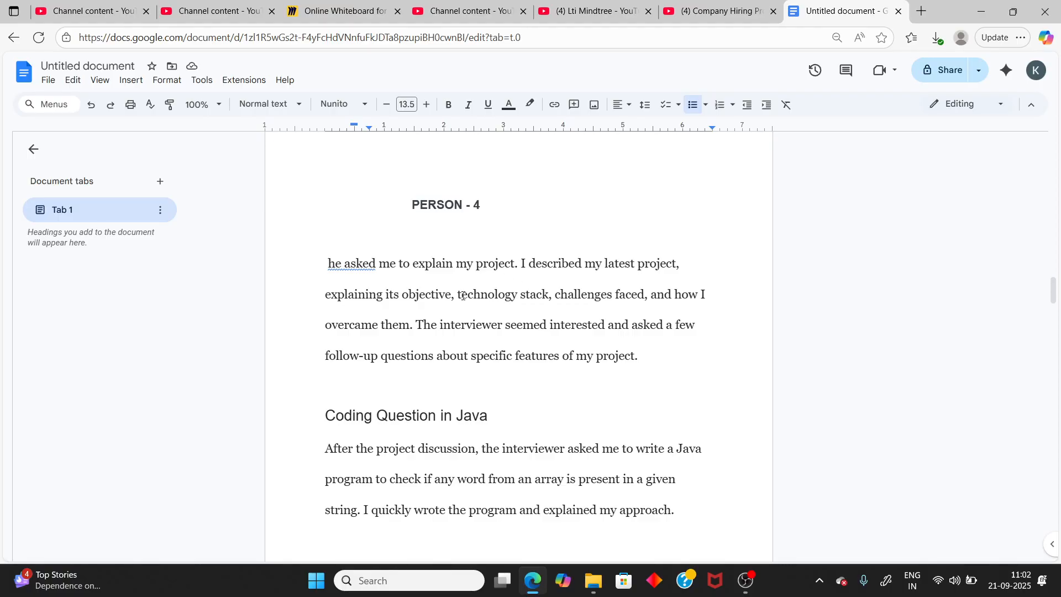
scroll(down, 3)
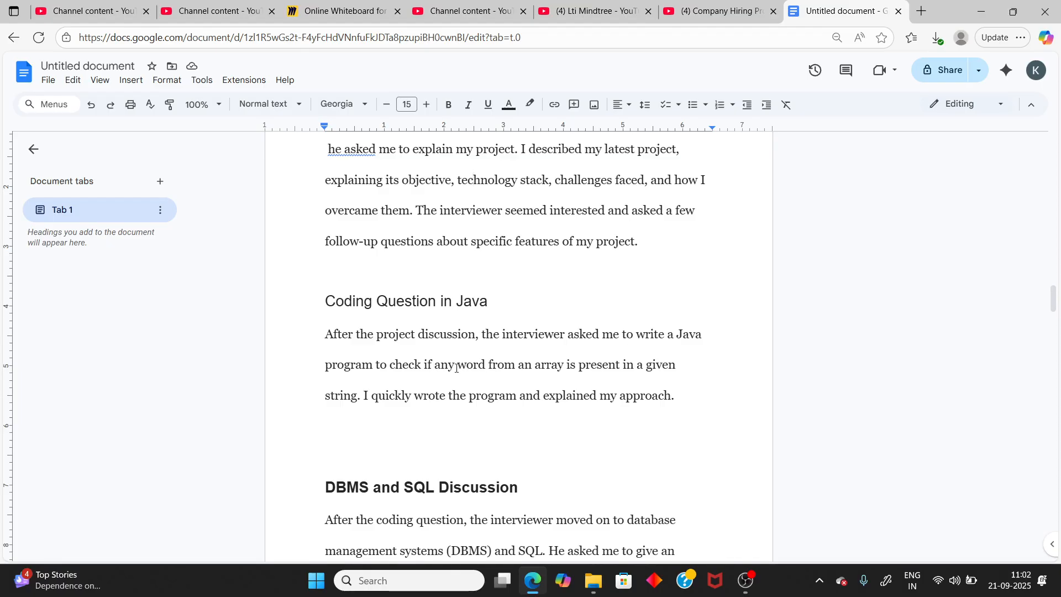
mouse_move(484, 368)
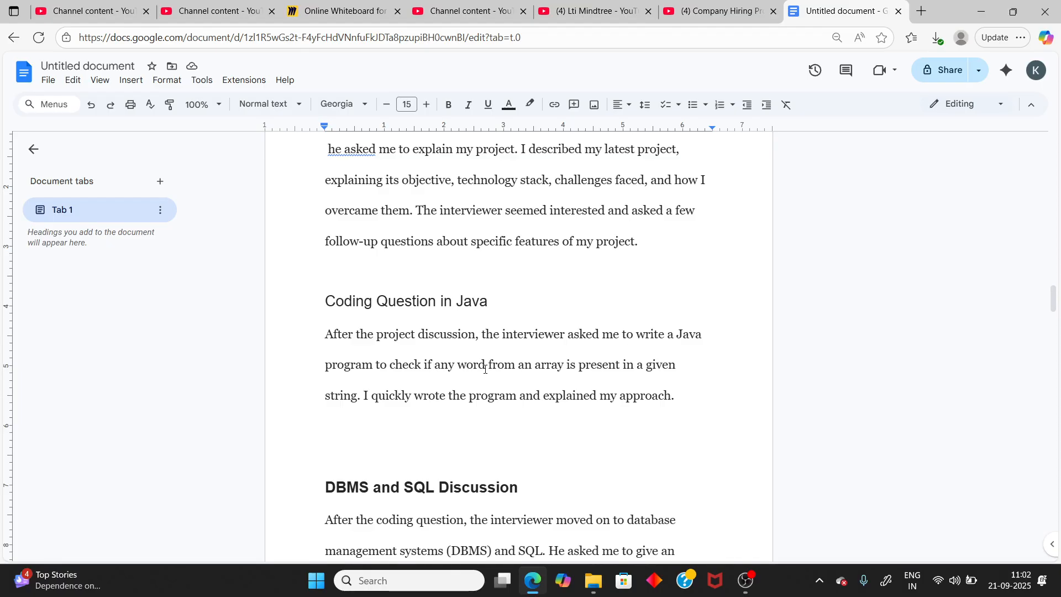
mouse_move(384, 399)
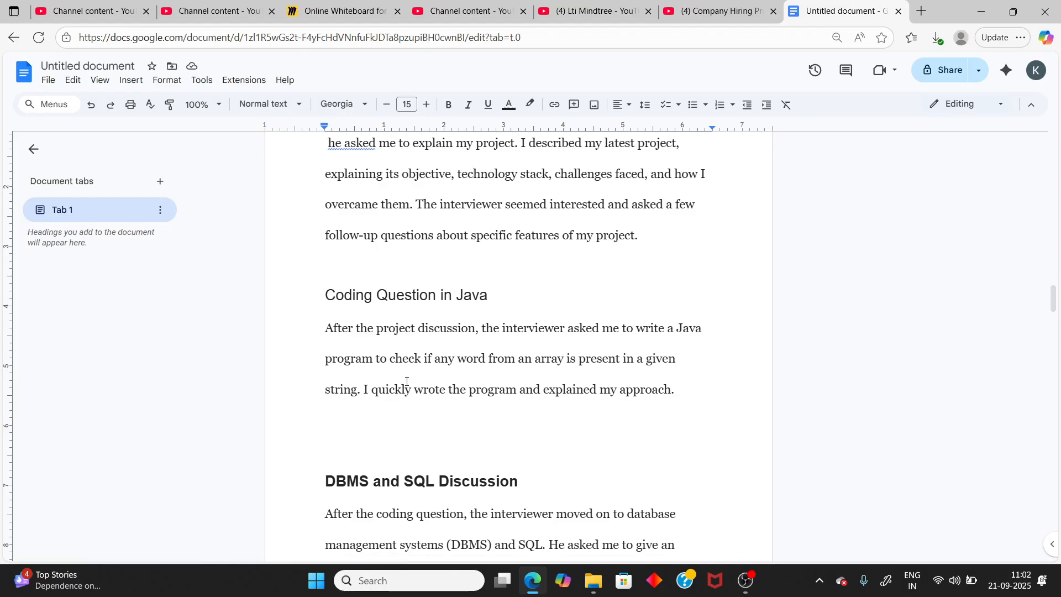
scroll(down, 3)
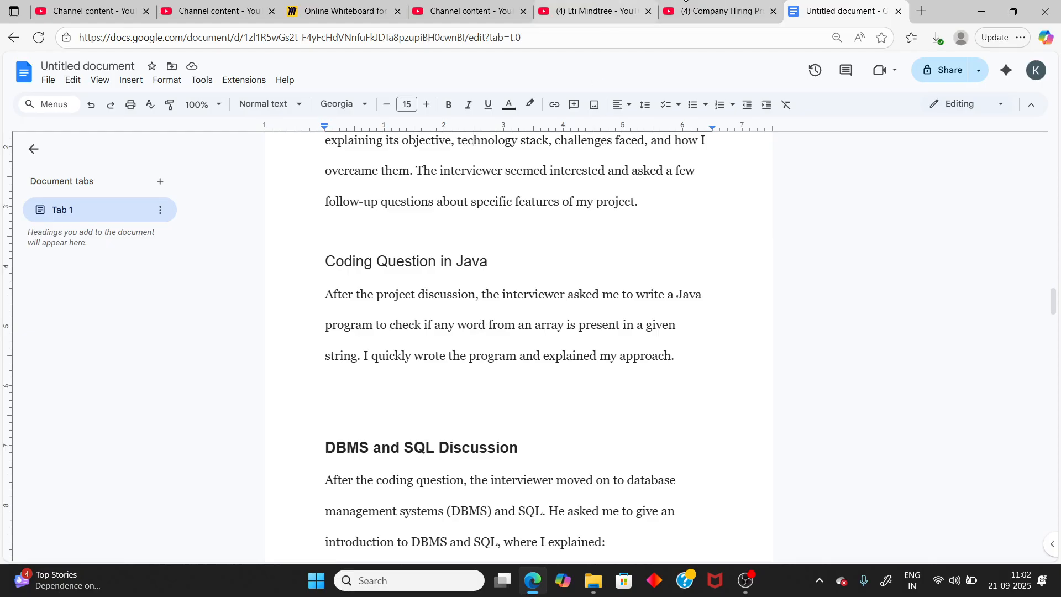
click(341, 11)
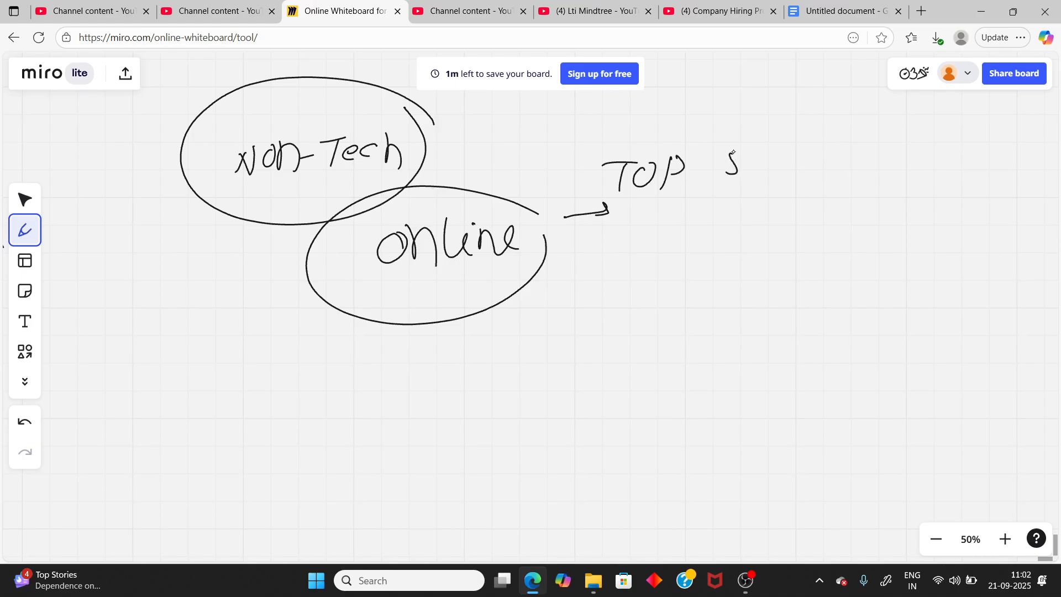
Read the DBMS, SQL and PERSON - 5 sections in the doc, then return to the whiteboard
click(842, 11)
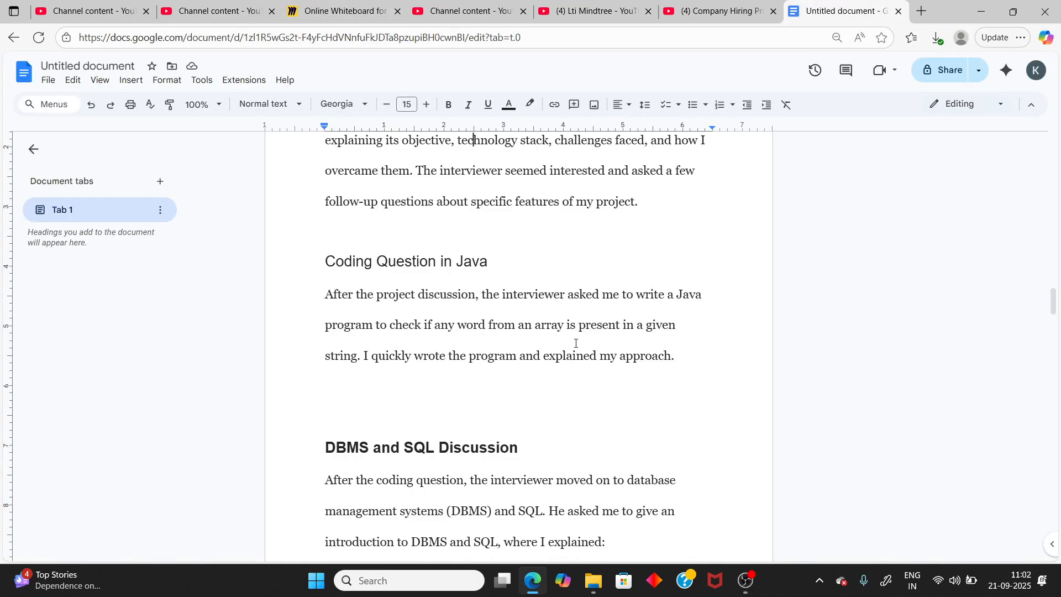
scroll(down, 3)
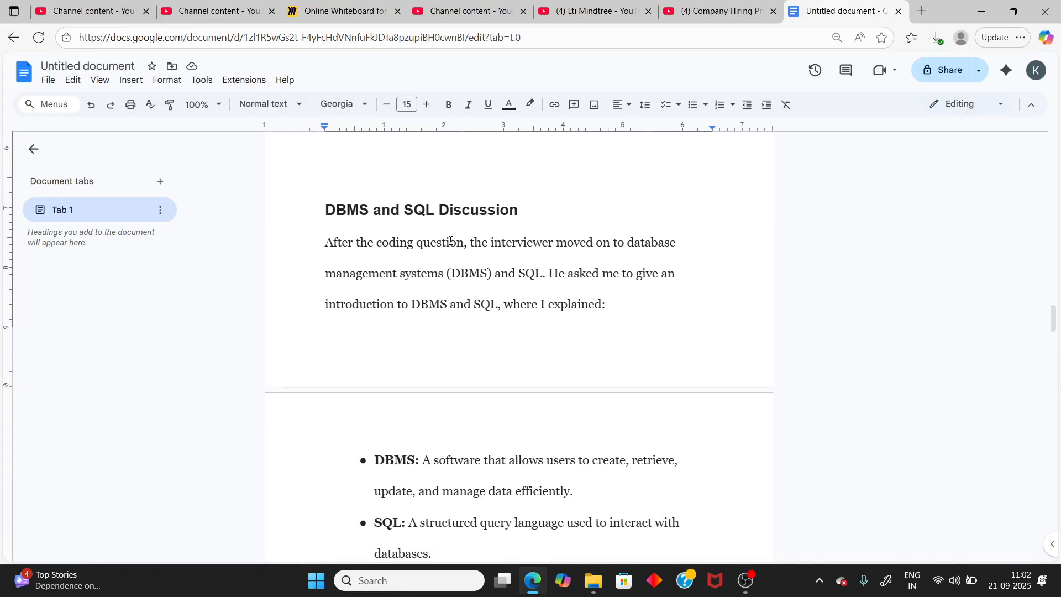
scroll(down, 3)
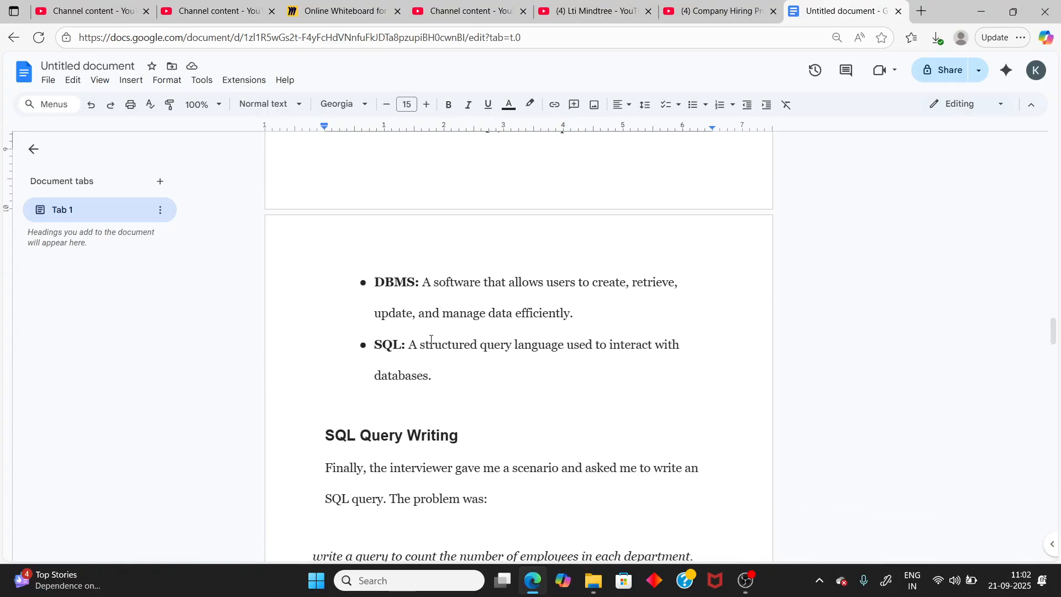
scroll(down, 3)
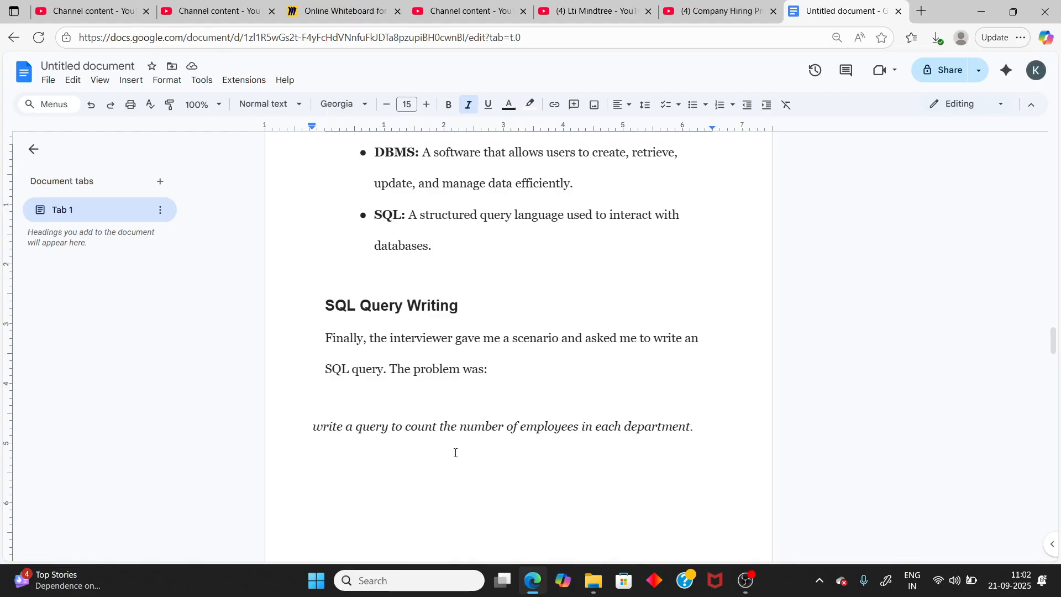
scroll(down, 3)
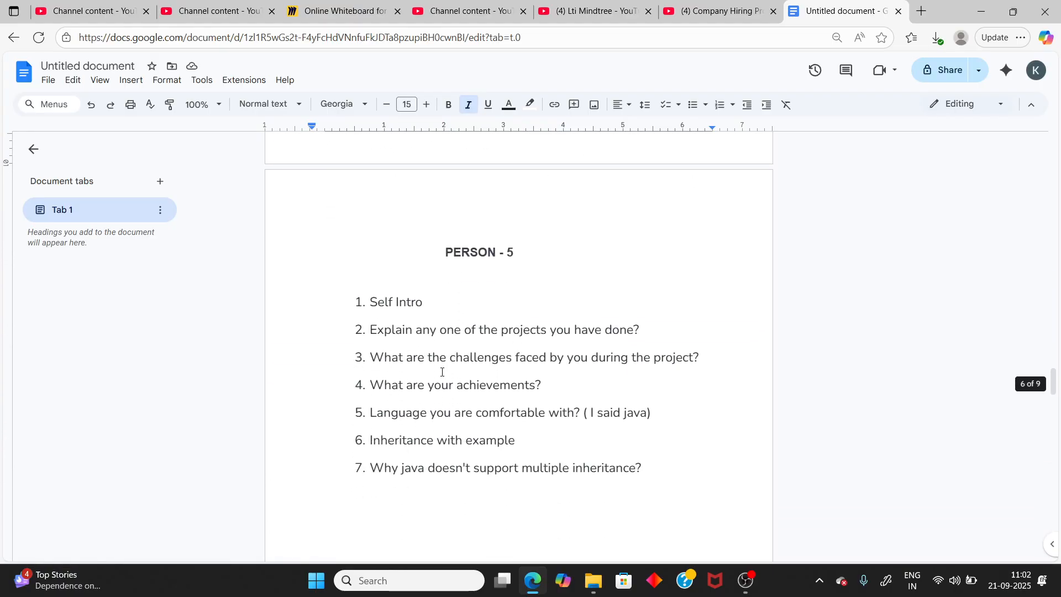
scroll(up, 3)
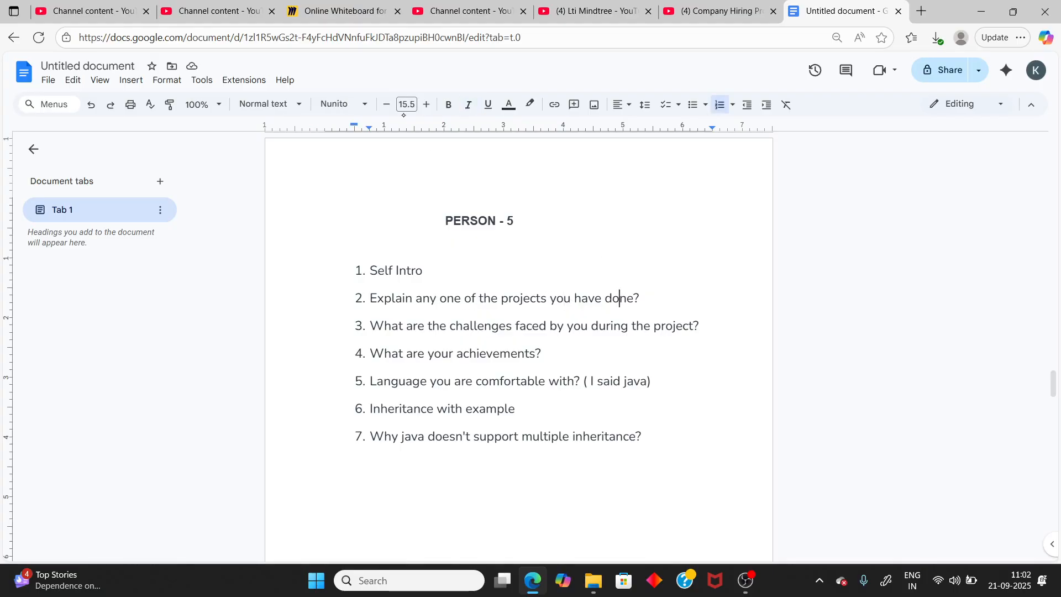
click(342, 11)
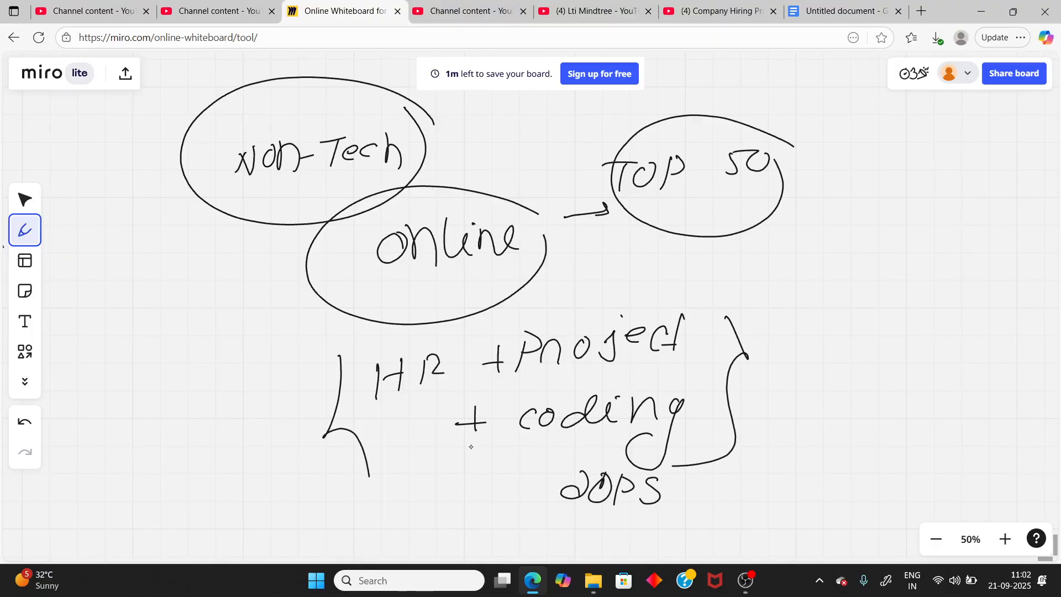
Scroll the interview-experience doc through the technical and HR round question lists
click(842, 11)
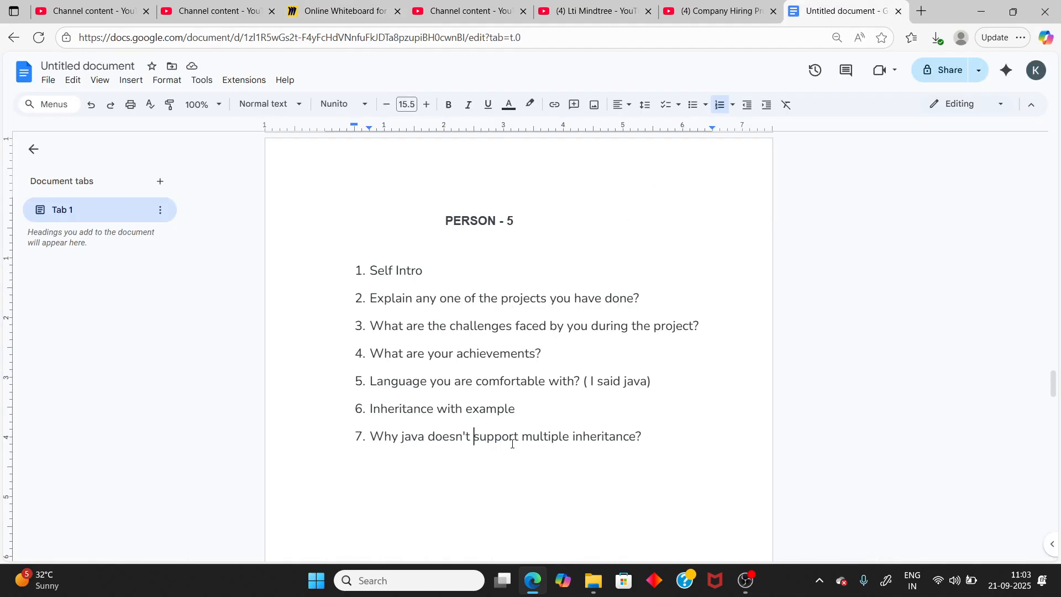
scroll(down, 3)
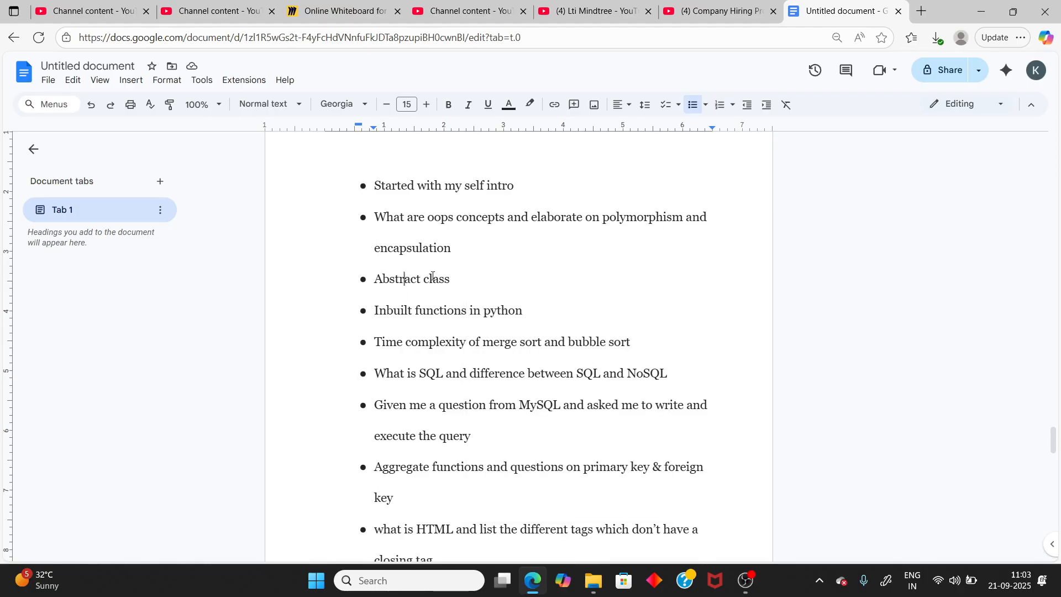
scroll(up, 3)
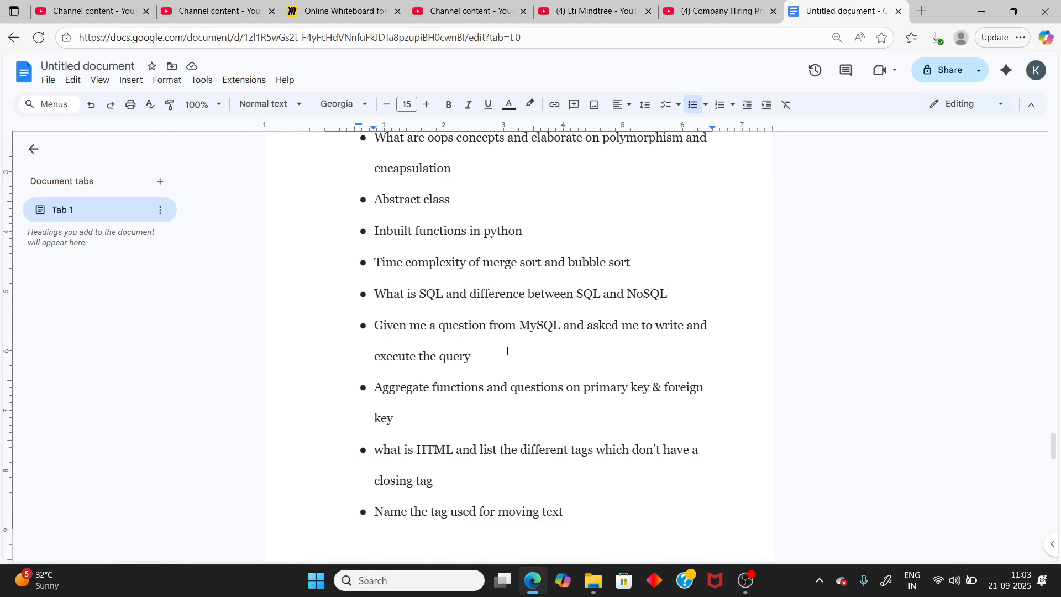
scroll(down, 3)
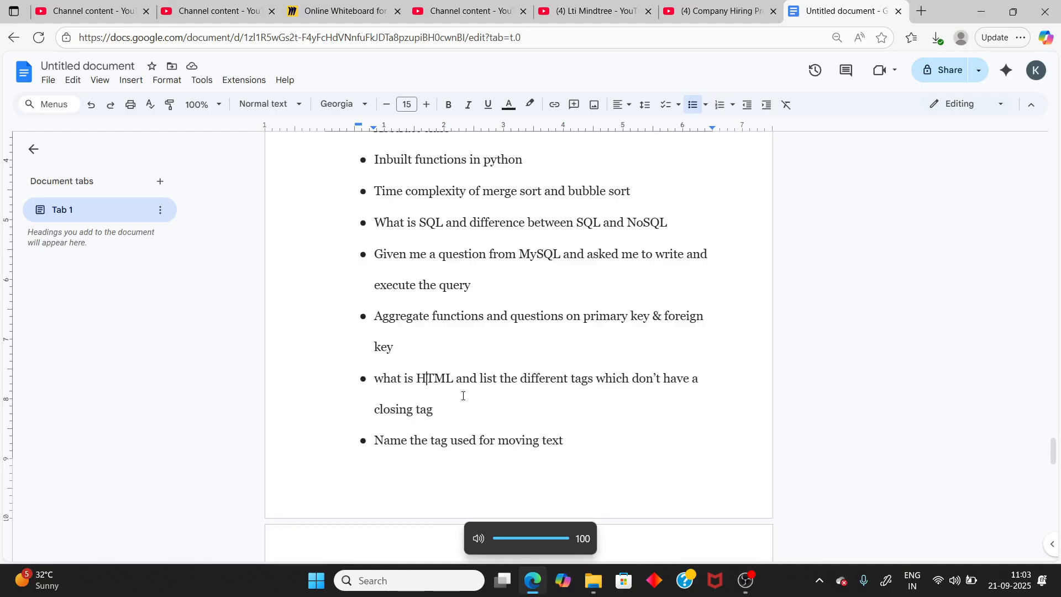
scroll(down, 3)
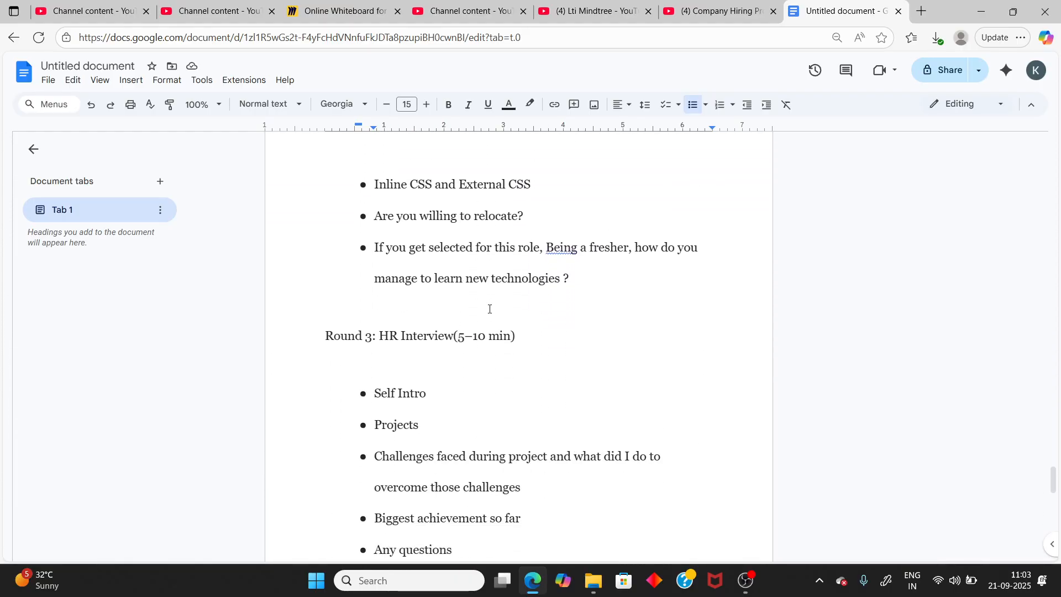
scroll(down, 3)
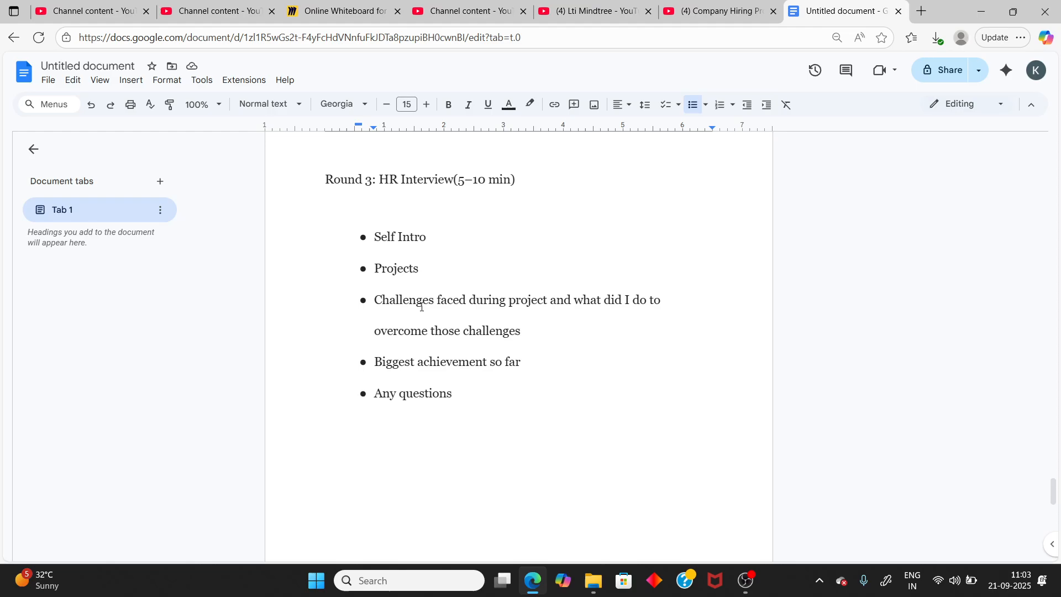
scroll(down, 3)
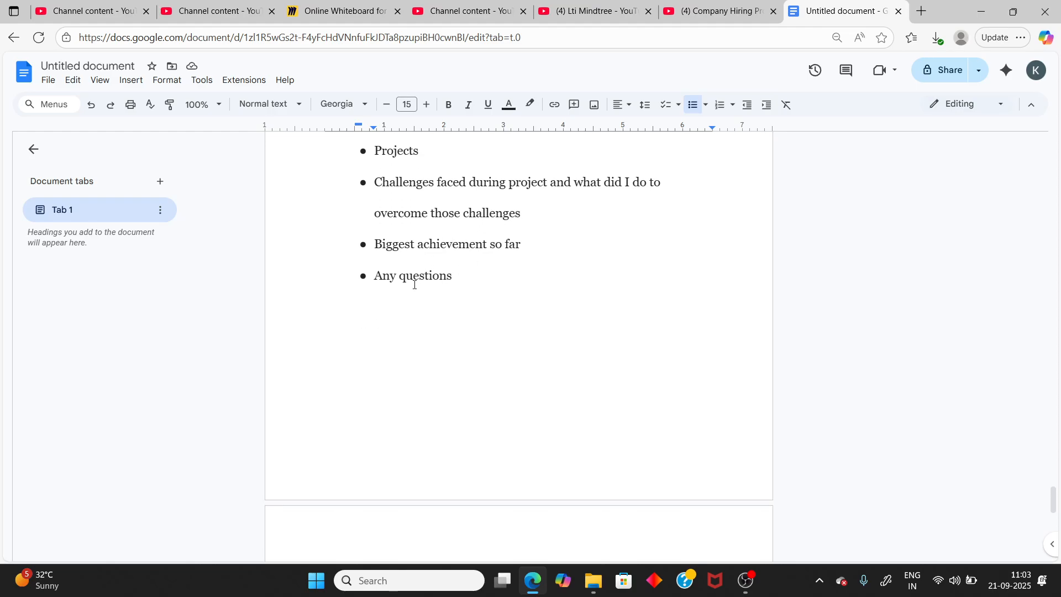
scroll(down, 3)
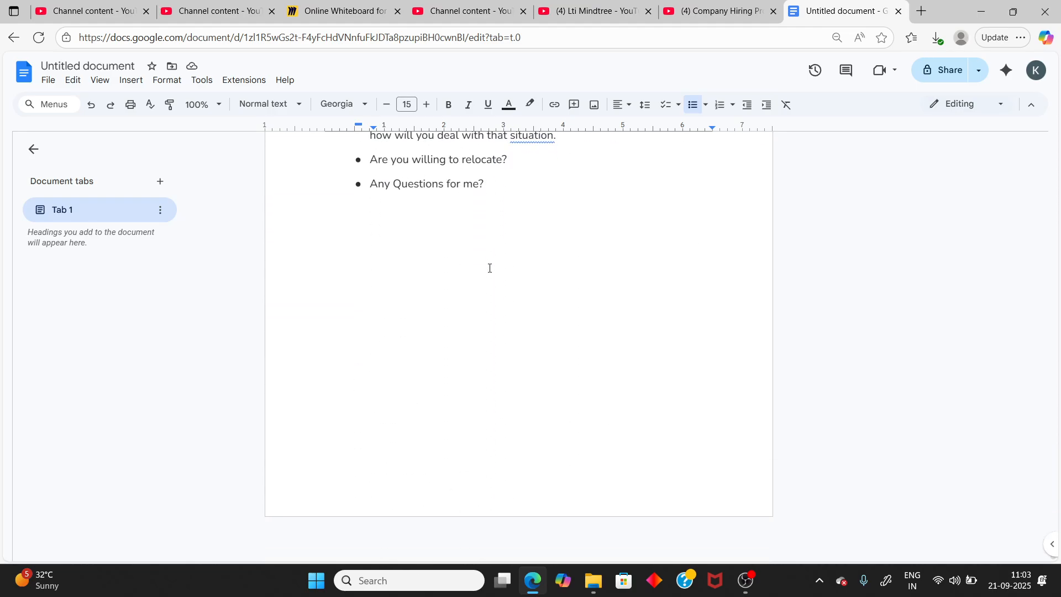
scroll(up, 3)
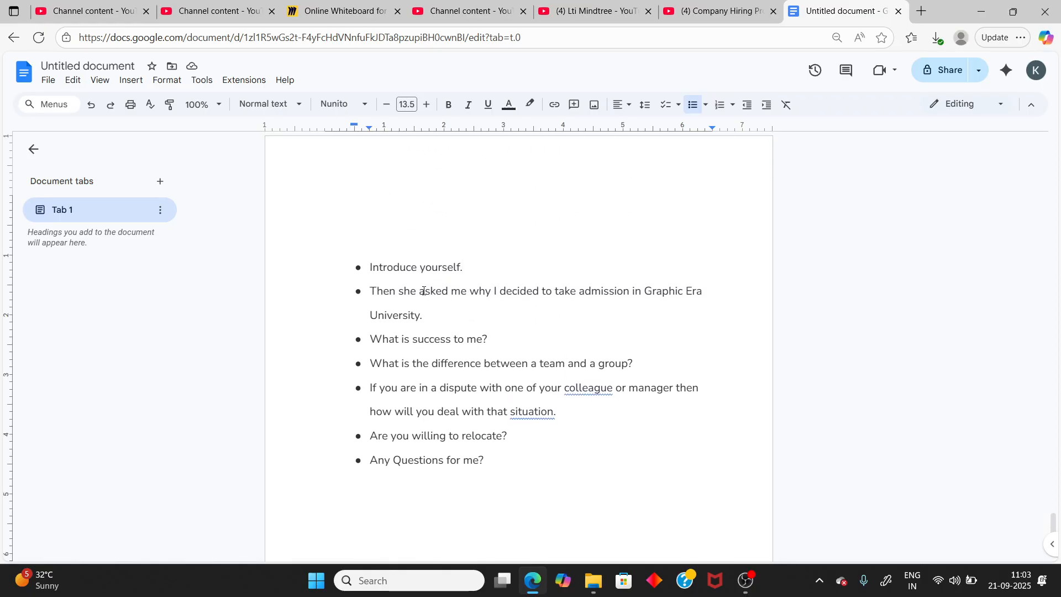
mouse_move(650, 306)
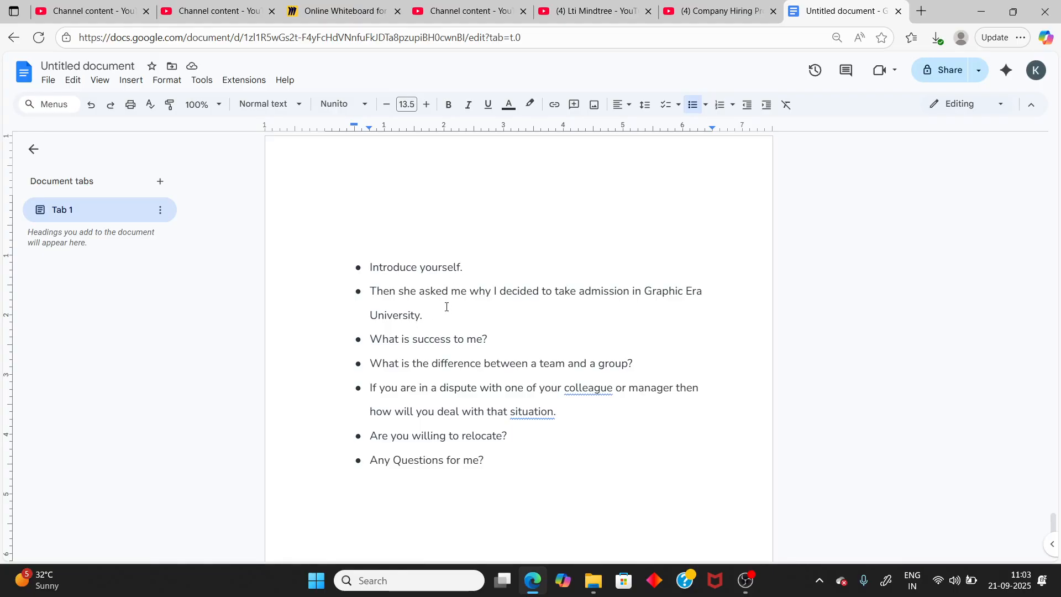
Review the HR questions, then handwrite 'OOPS → gfg / Java' on the Miro roadmap board
click(421, 315)
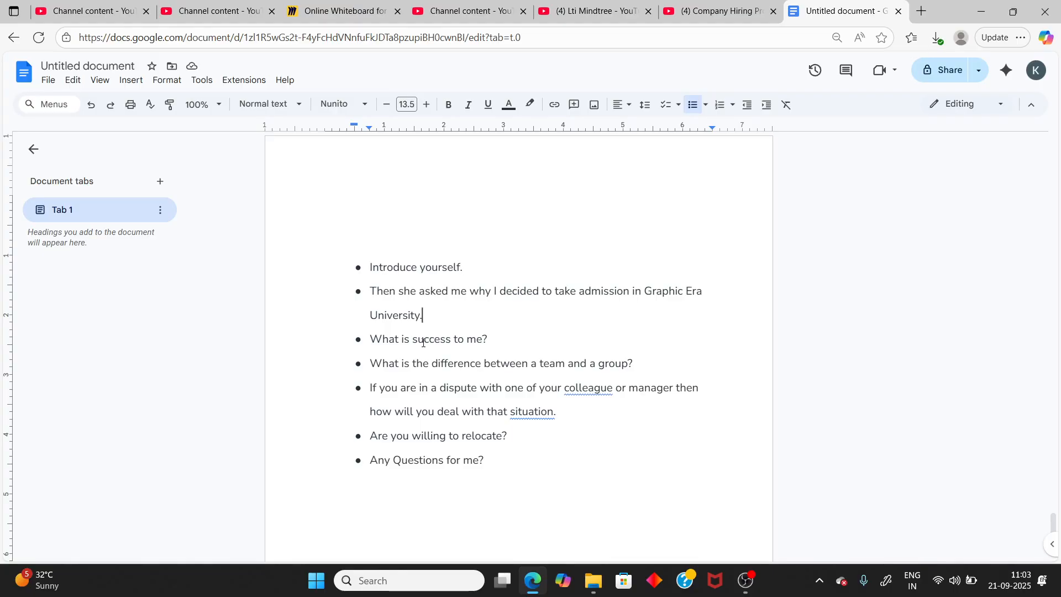
mouse_move(430, 355)
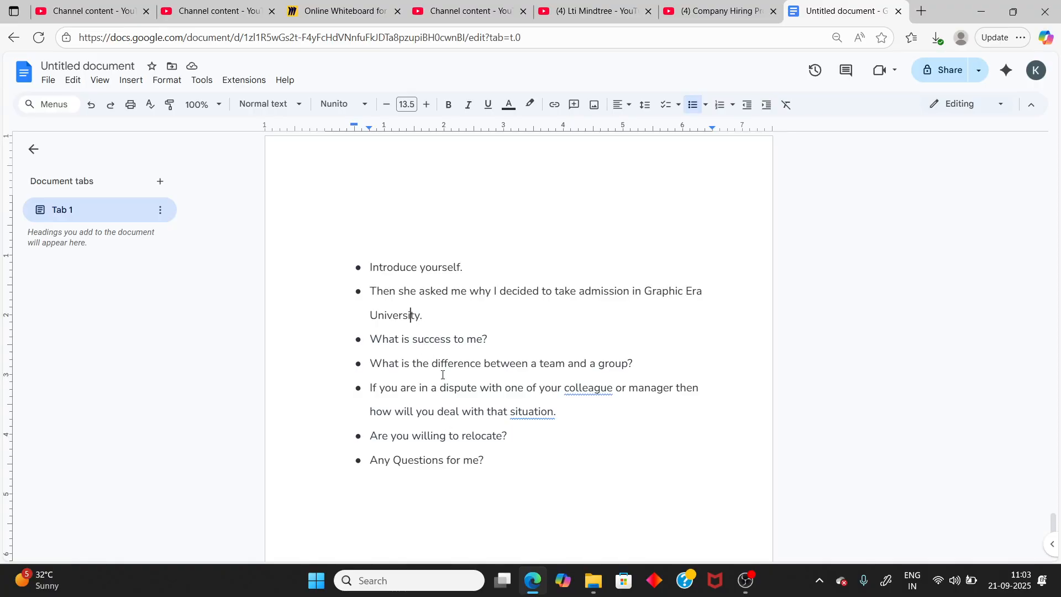
click(338, 11)
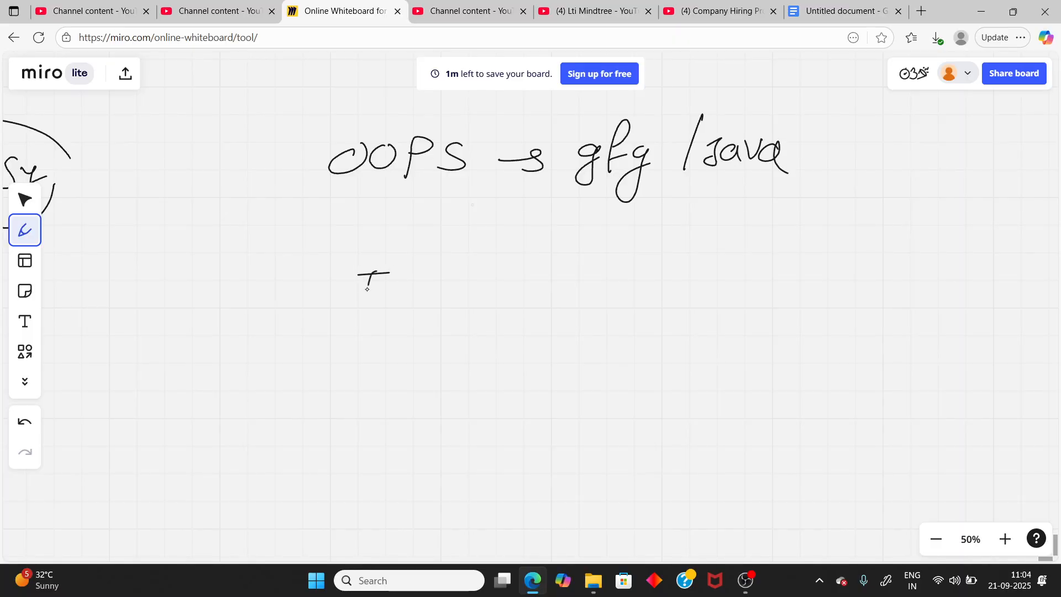
click(718, 11)
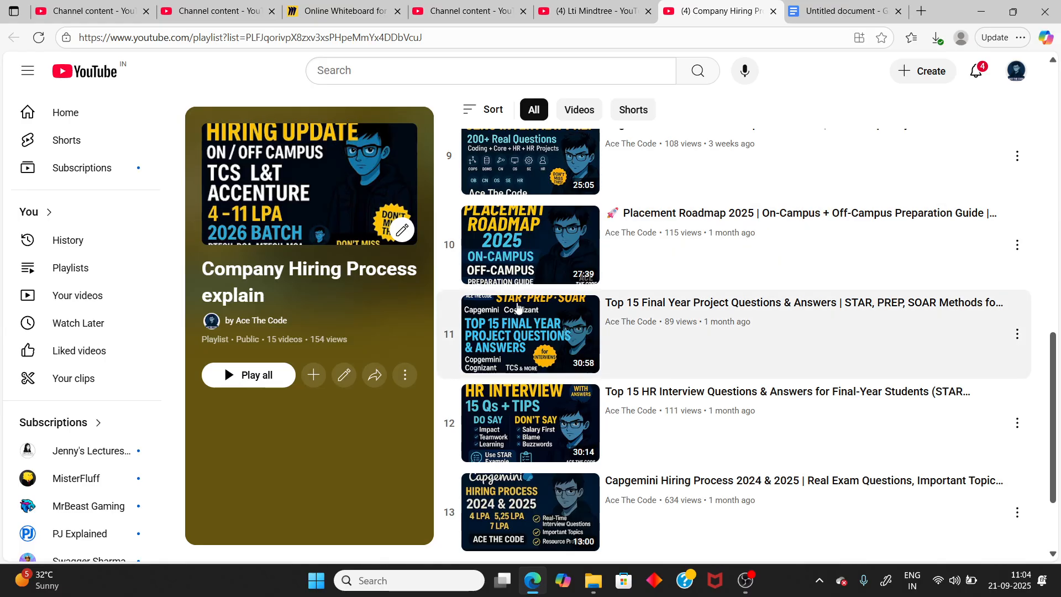
mouse_move(538, 300)
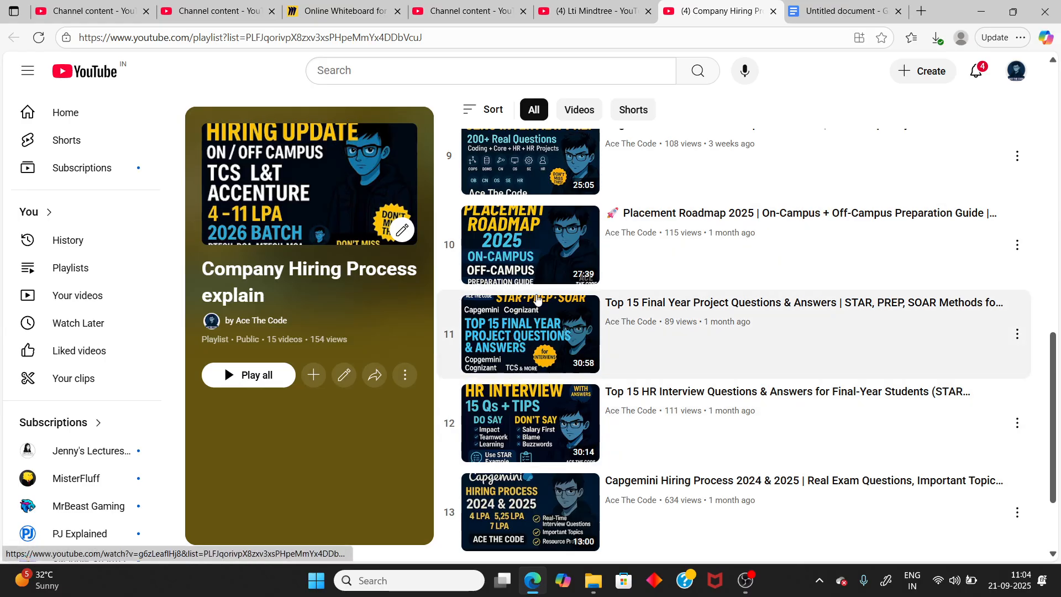
Handwrite 'TOP', a circled 'DA' note and an arrow beneath the OOPS line on the board
click(341, 11)
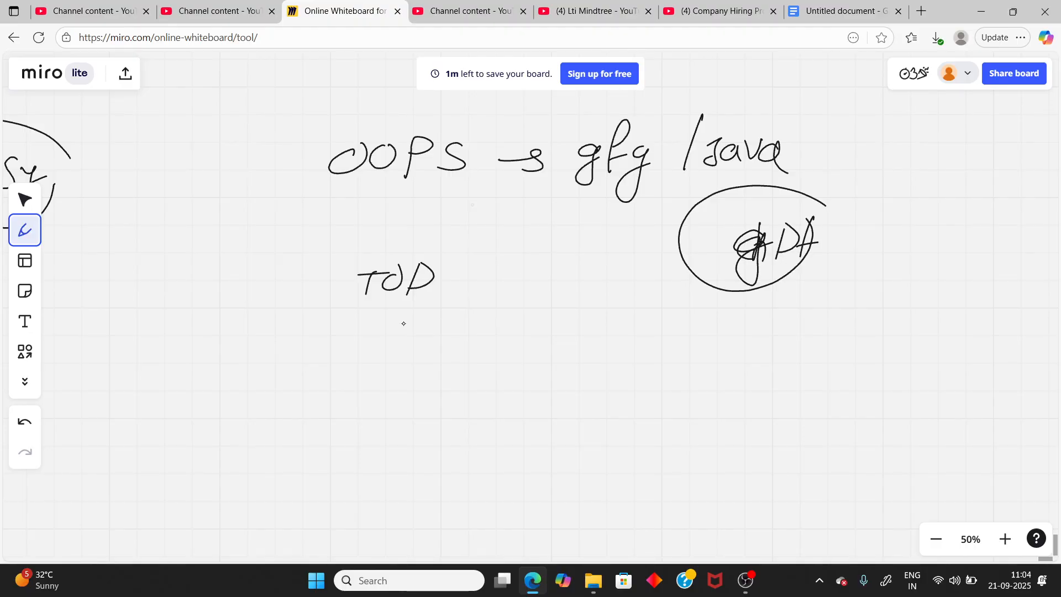
mouse_move(665, 493)
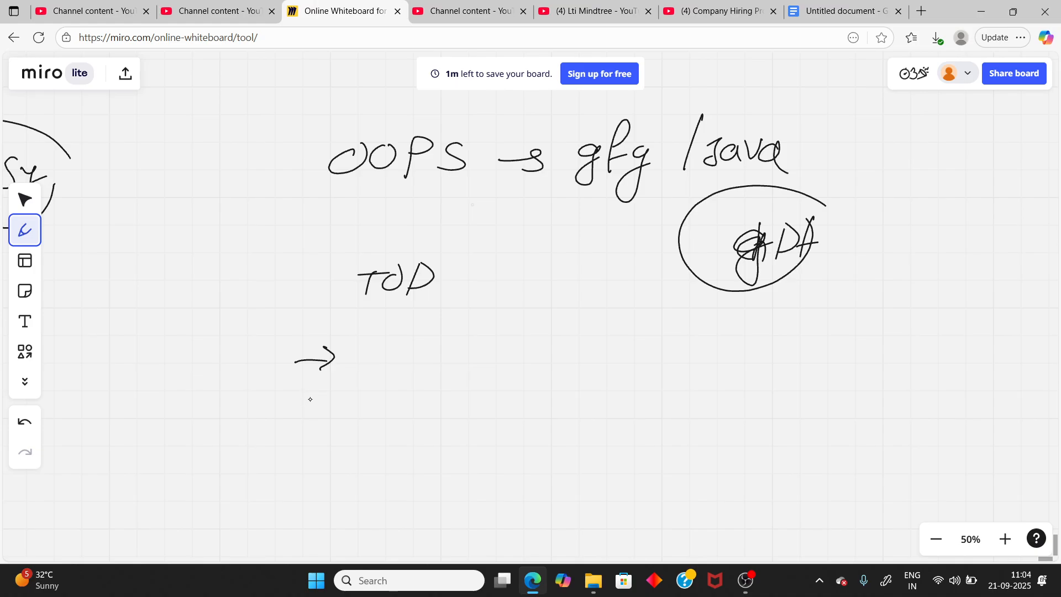
click(744, 580)
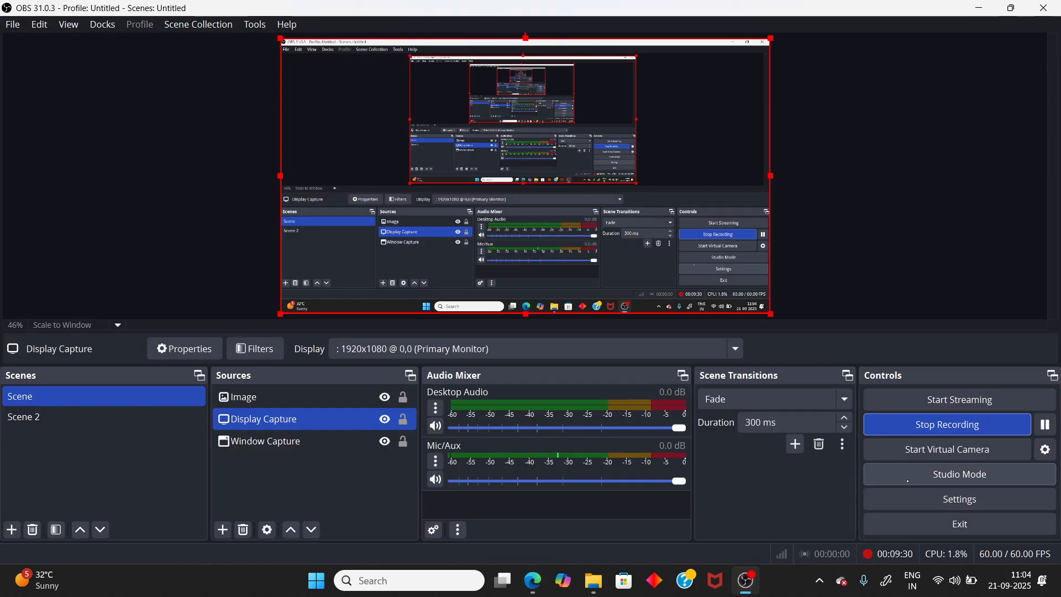